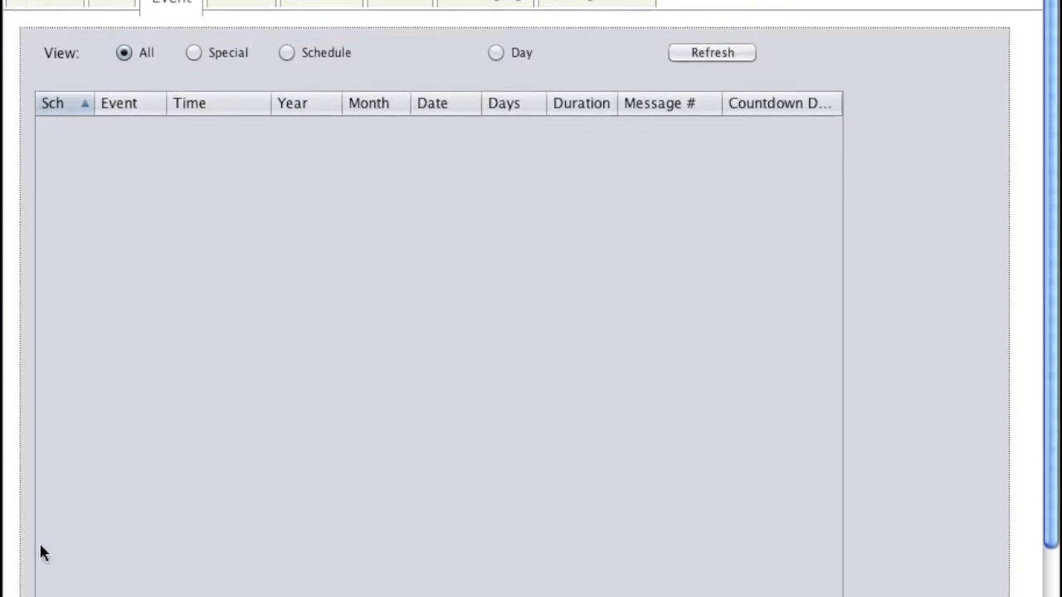
Import the allevents.ats events file from the Desktop into the event list.
click(212, 567)
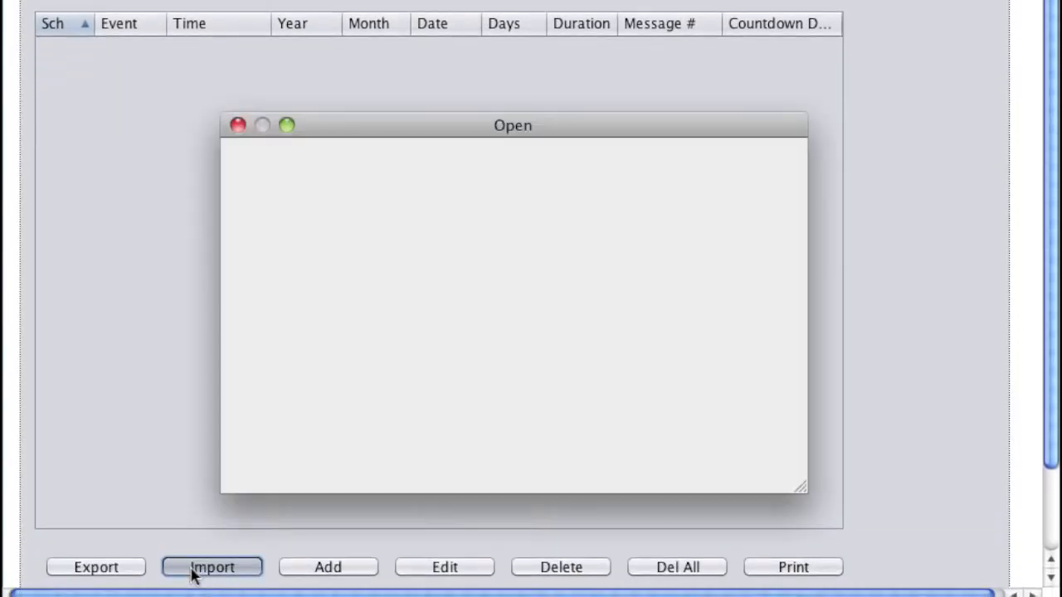
click(212, 568)
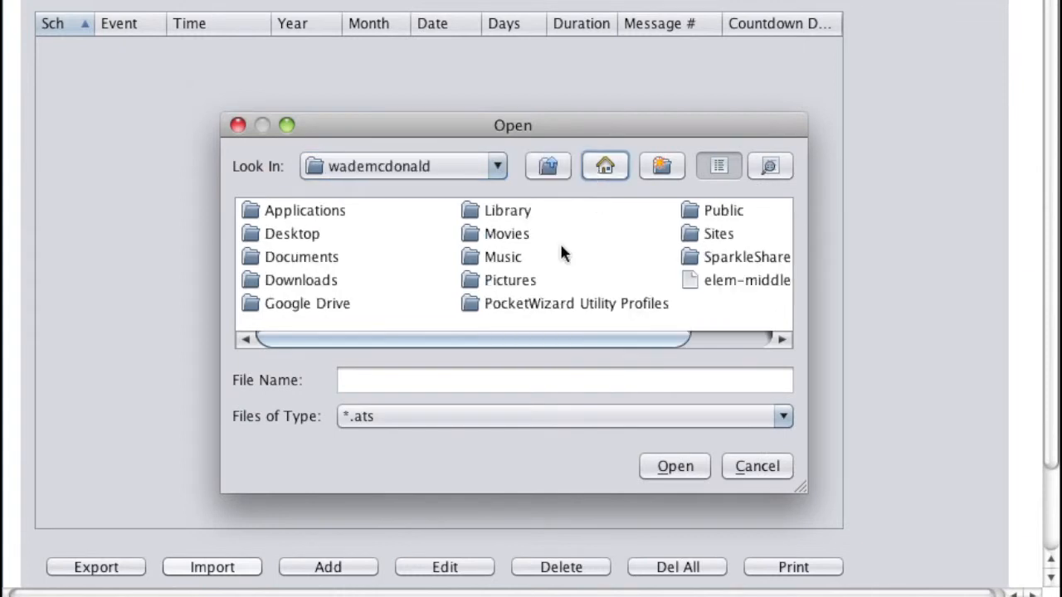
mouse_move(306, 236)
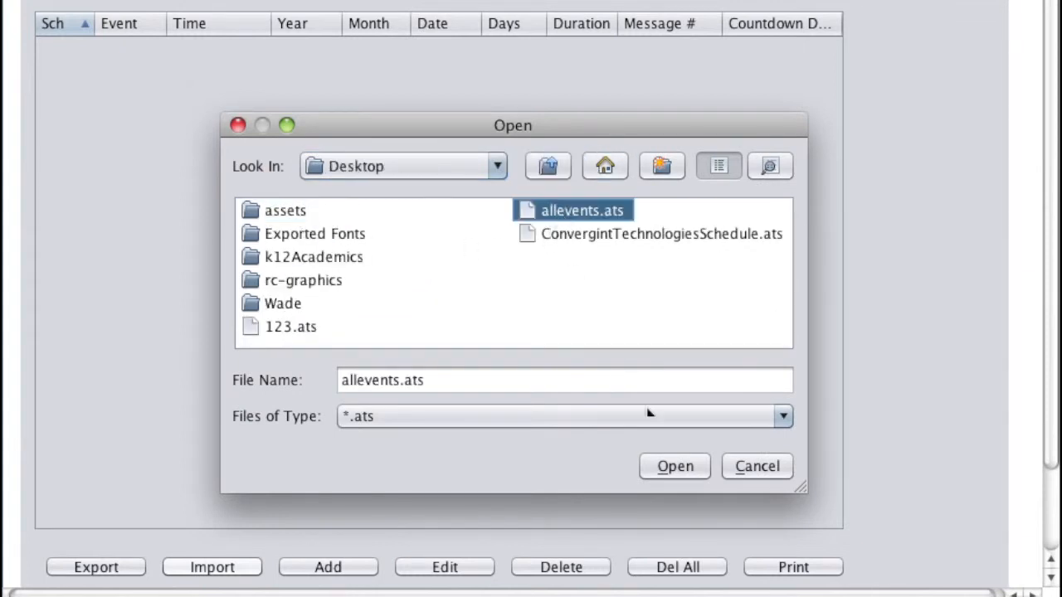
click(673, 466)
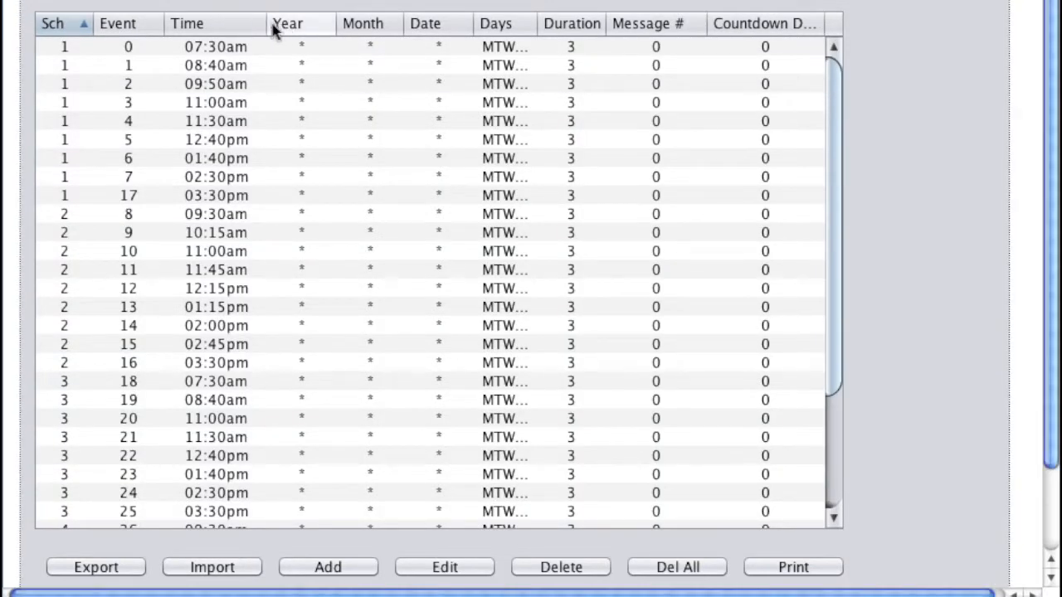
Widen the Days column so MTWThF shows fully and review the schedule 1 events through 03:30pm.
drag(262, 23, 279, 24)
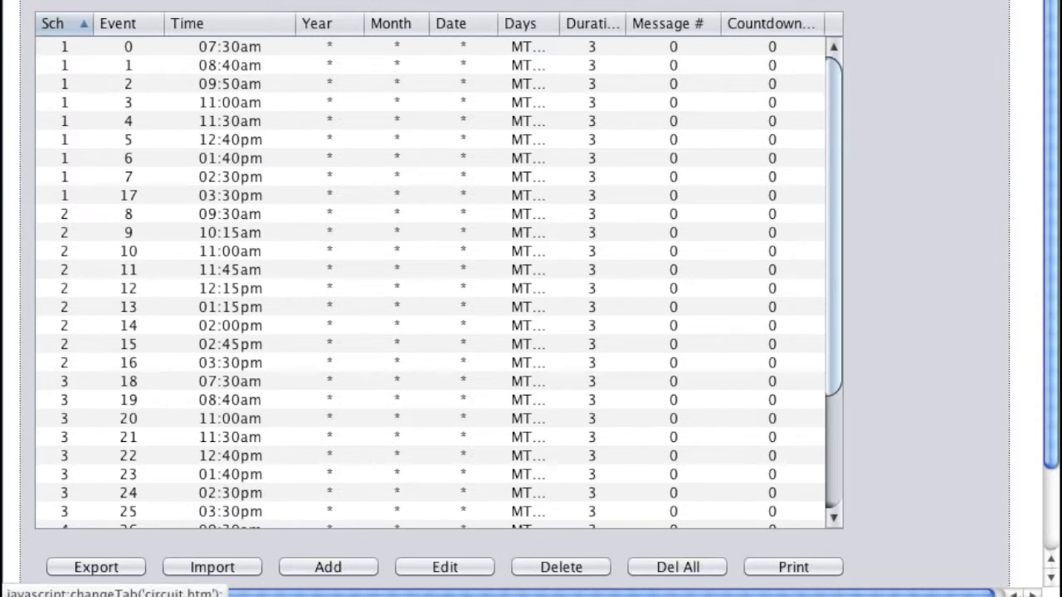
mouse_move(554, 27)
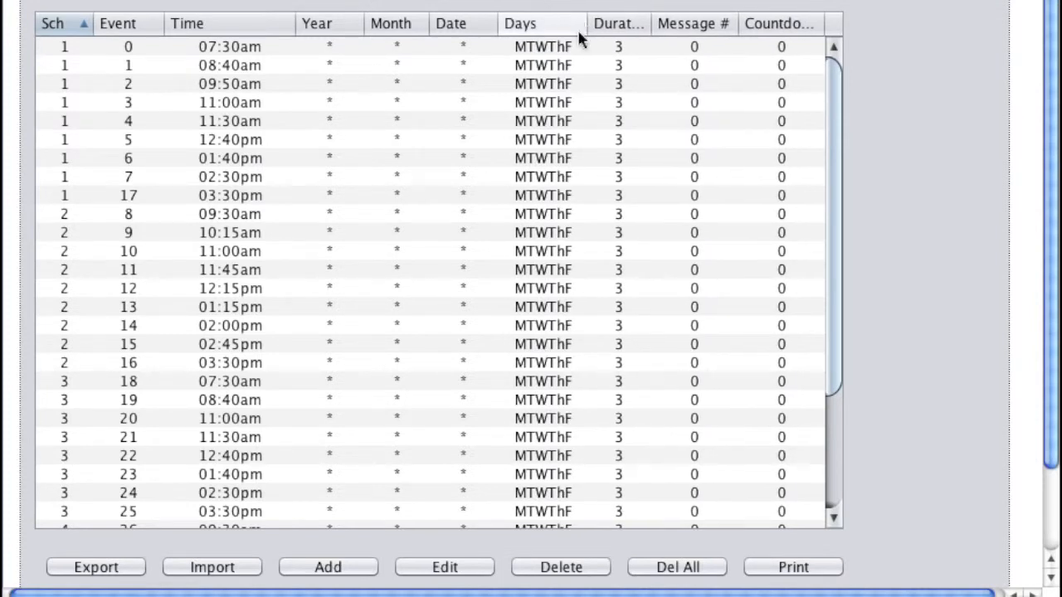
mouse_move(285, 123)
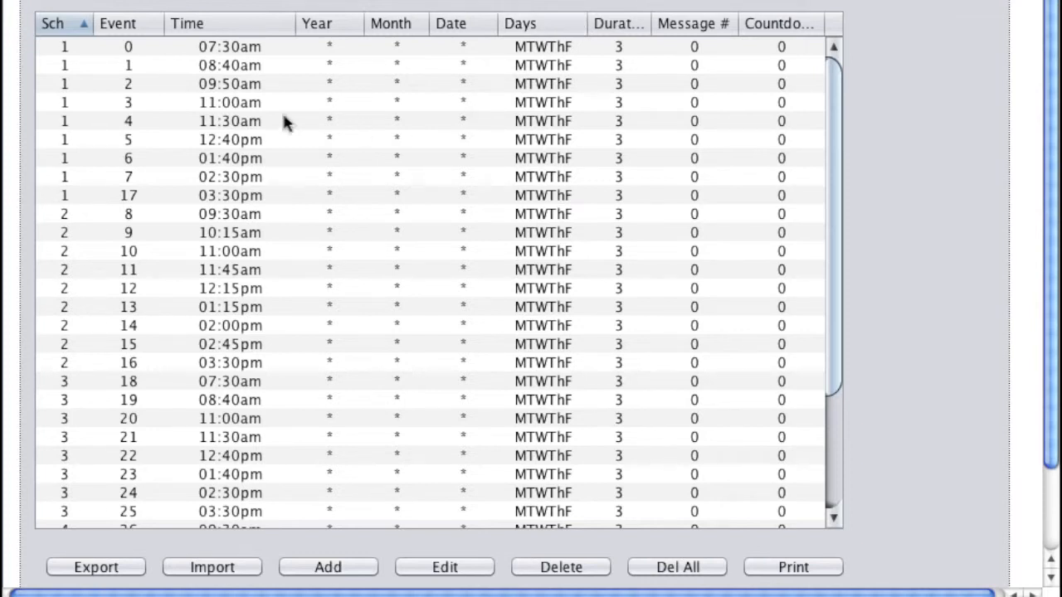
click(66, 45)
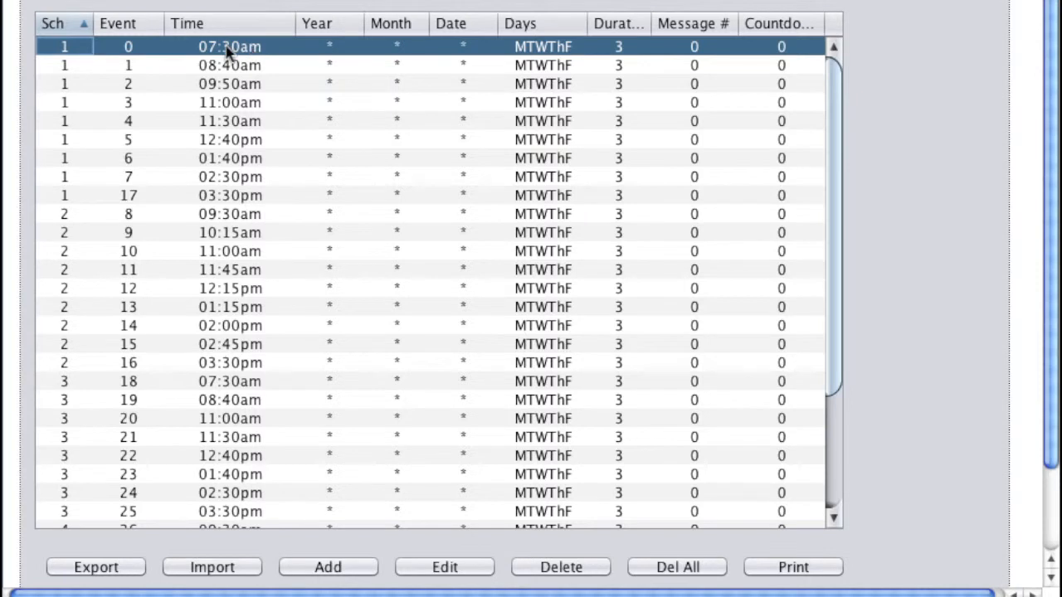
mouse_move(229, 175)
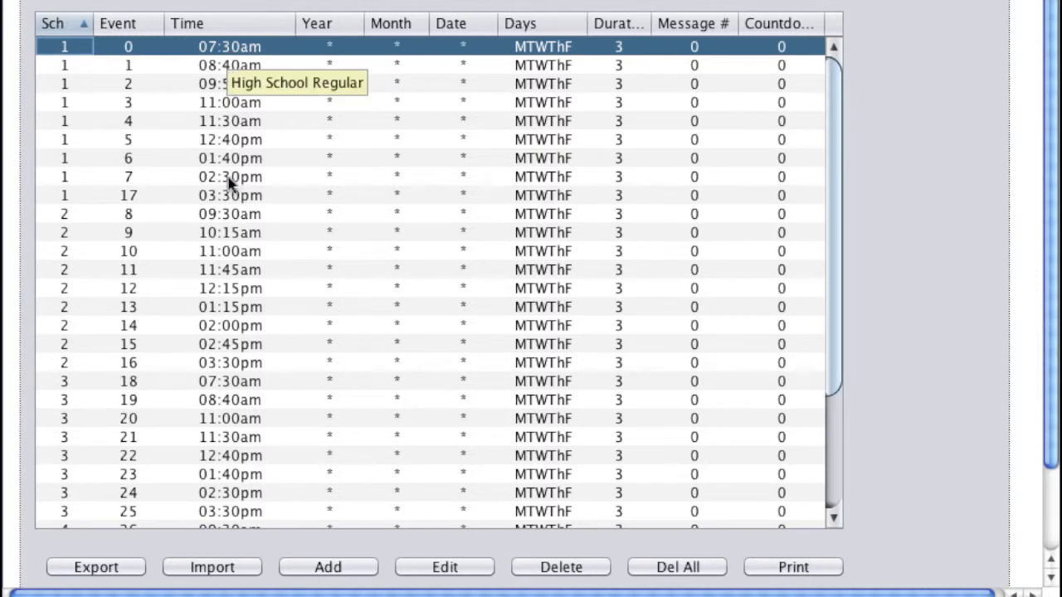
click(229, 195)
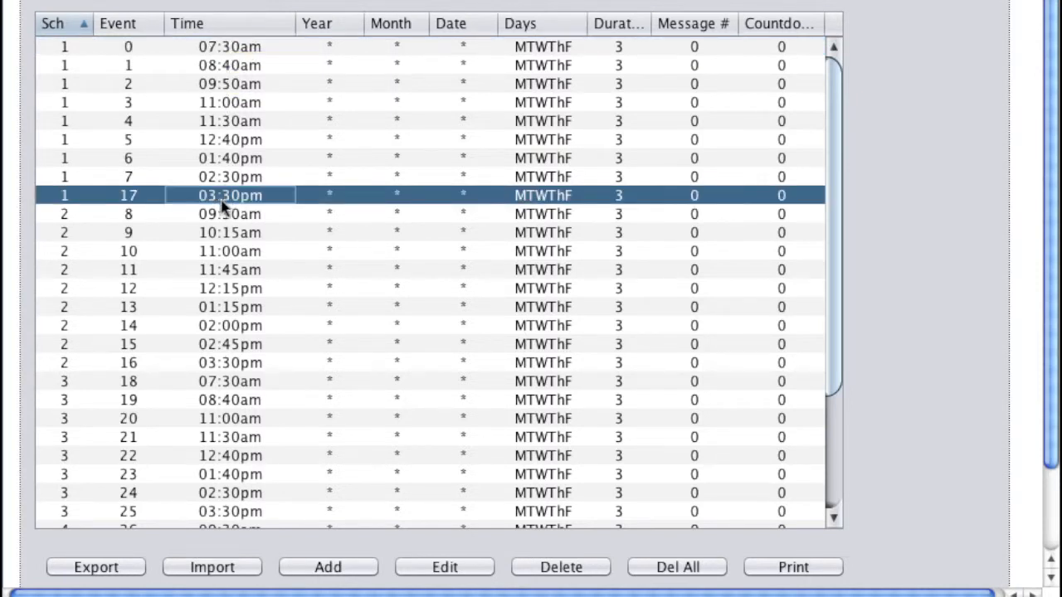
Review the schedule 2 High School Late Start and schedule 3 Middle School Regular events.
click(129, 214)
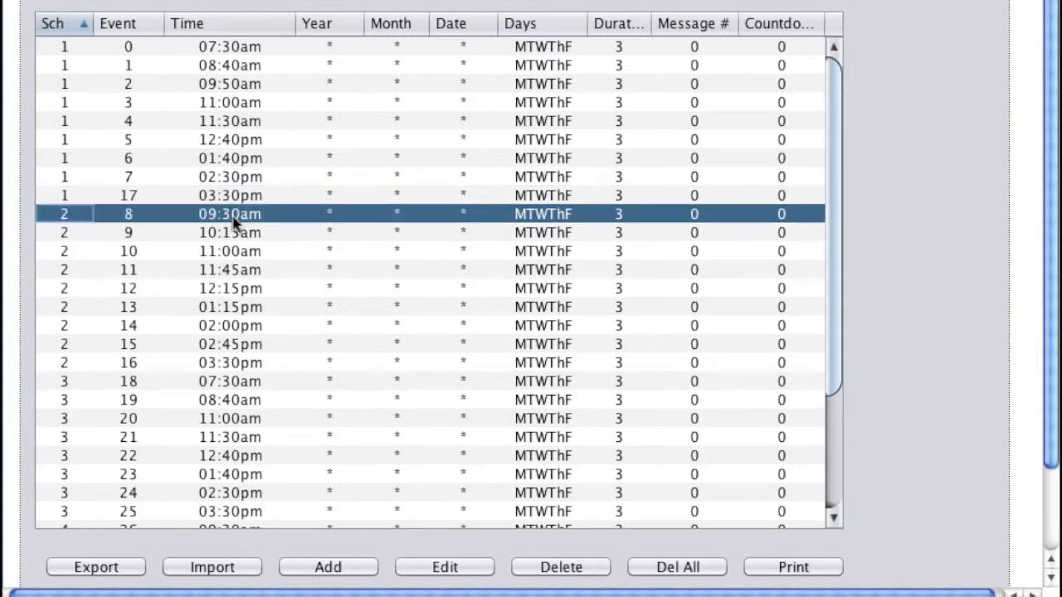
mouse_move(241, 222)
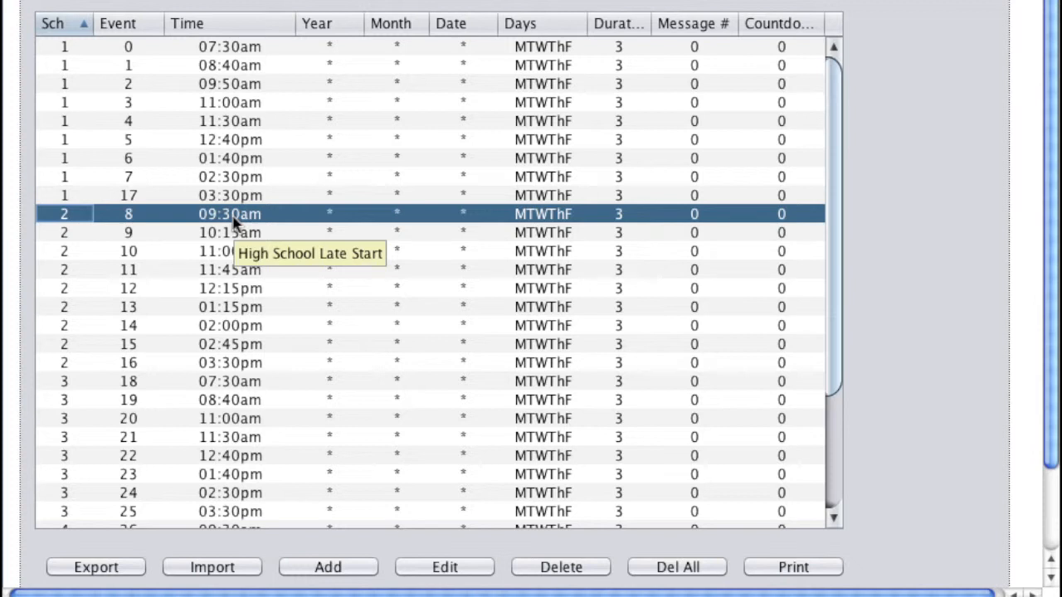
mouse_move(236, 289)
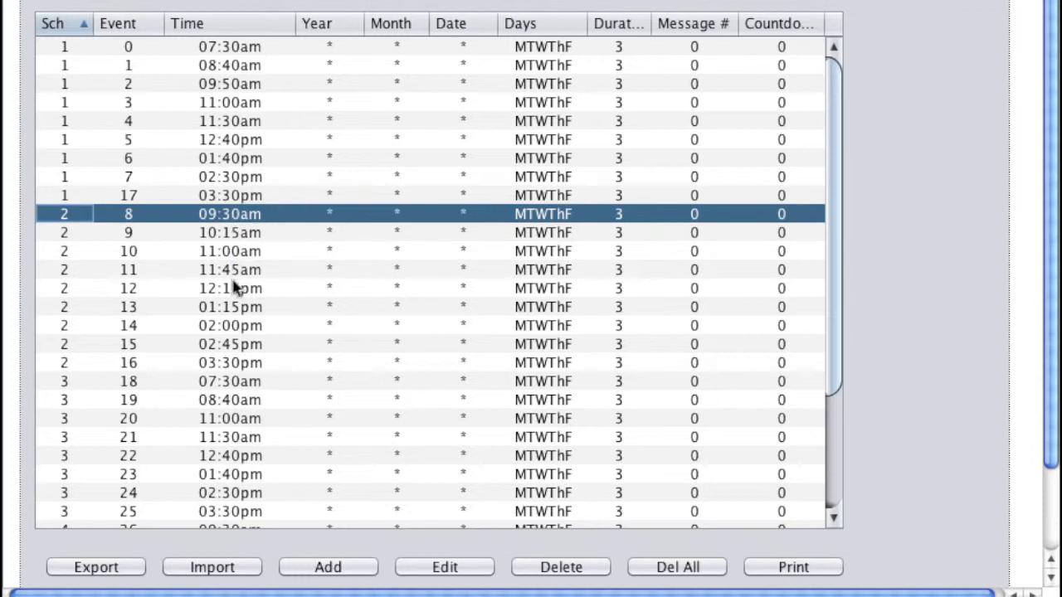
mouse_move(246, 369)
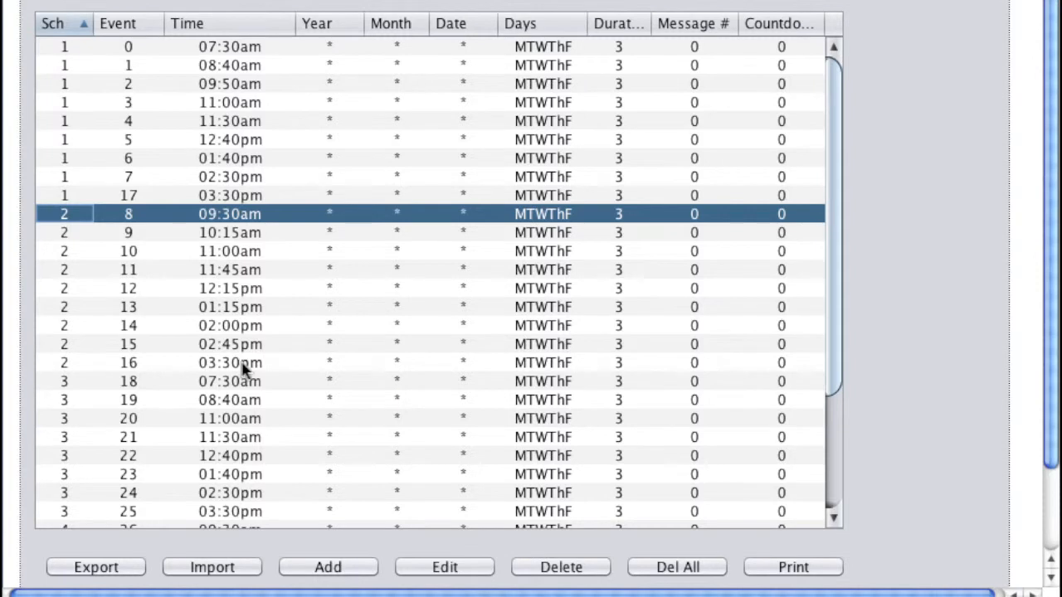
mouse_move(242, 371)
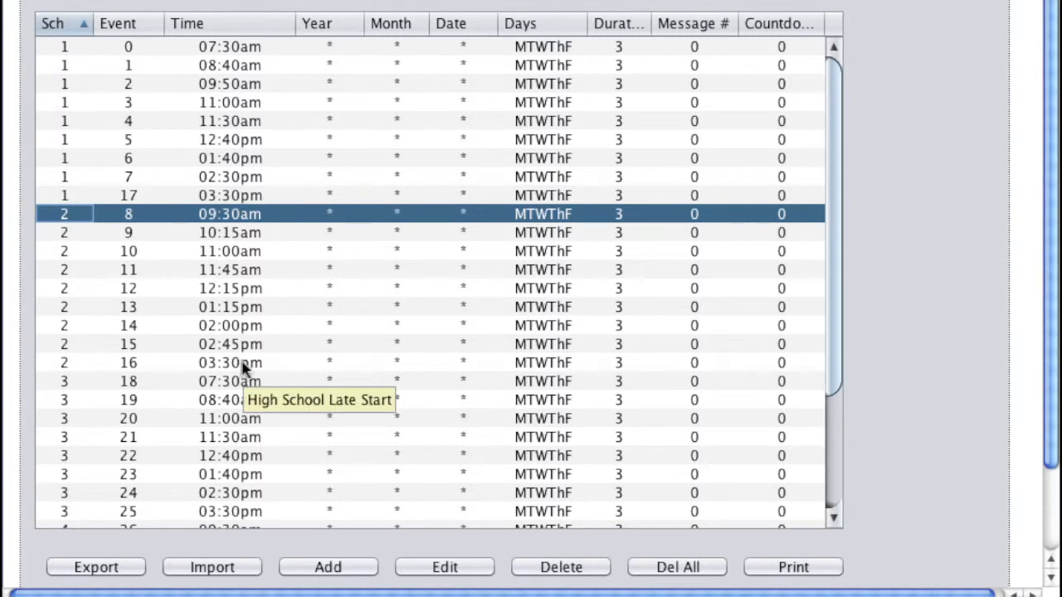
click(233, 362)
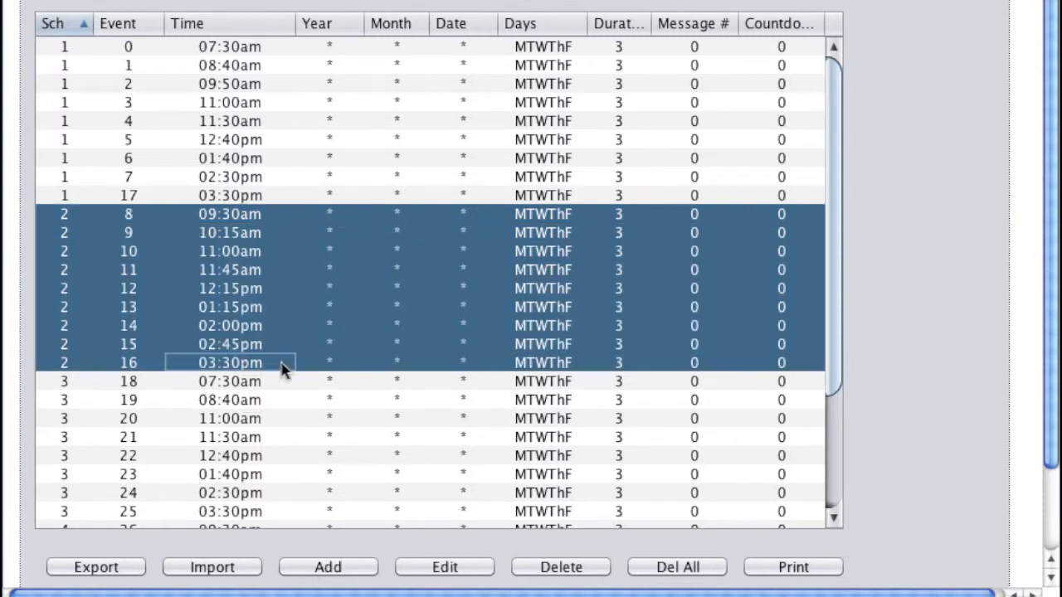
mouse_move(132, 388)
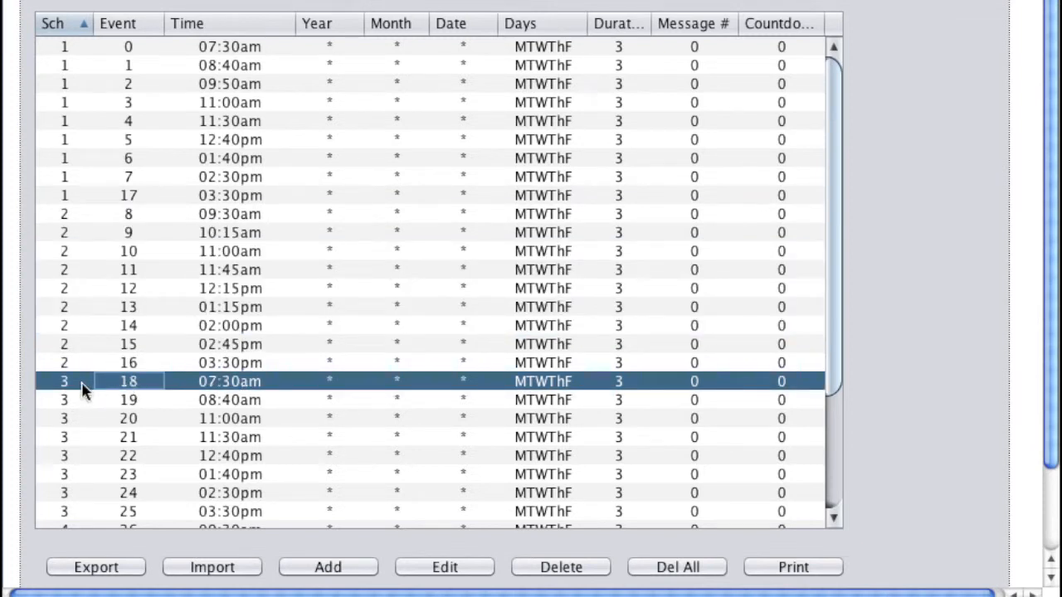
mouse_move(817, 314)
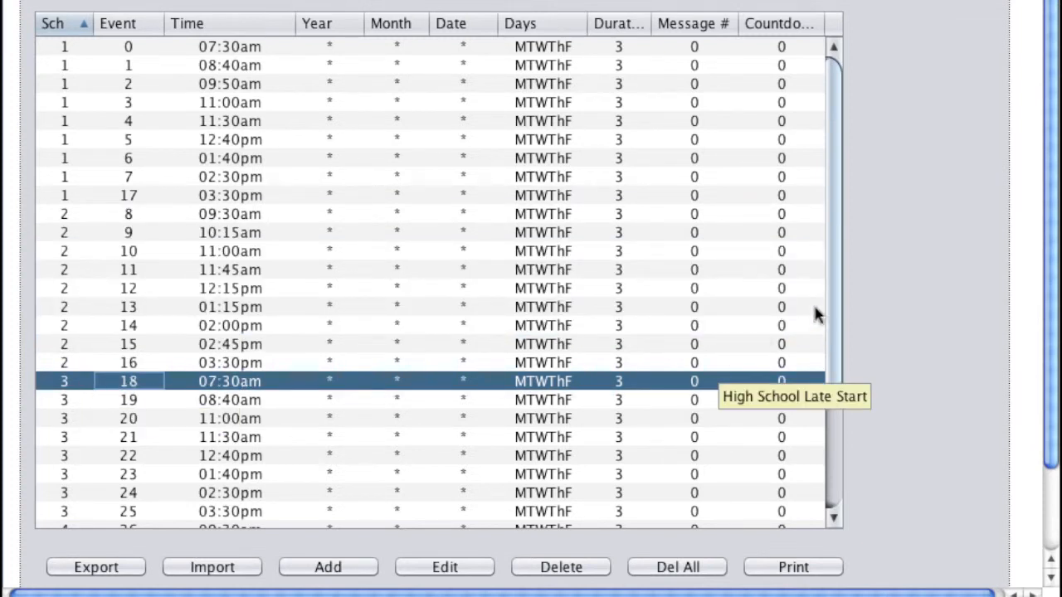
scroll(down, 3)
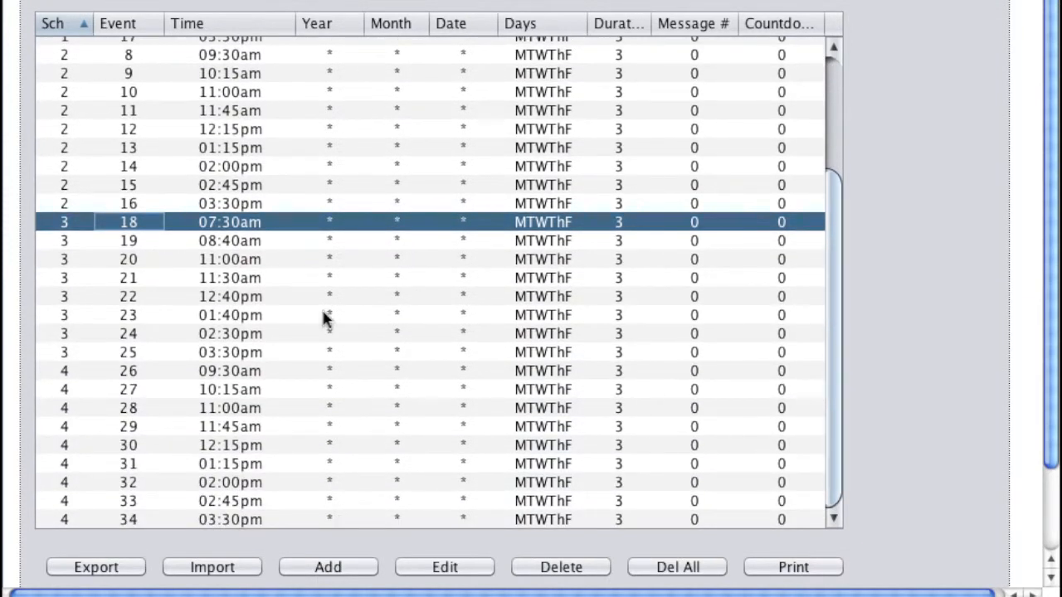
mouse_move(108, 392)
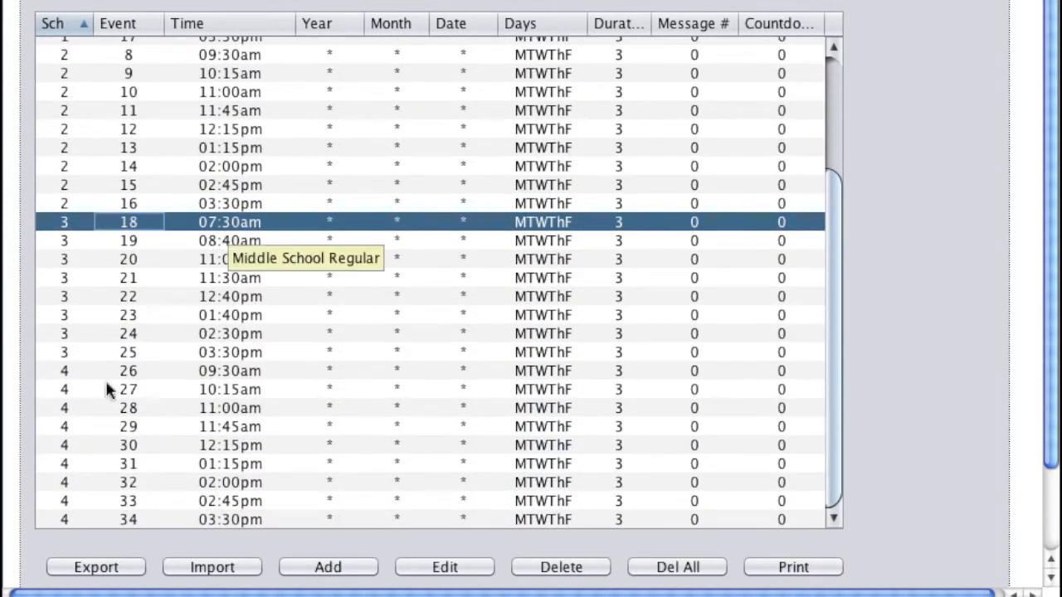
click(128, 372)
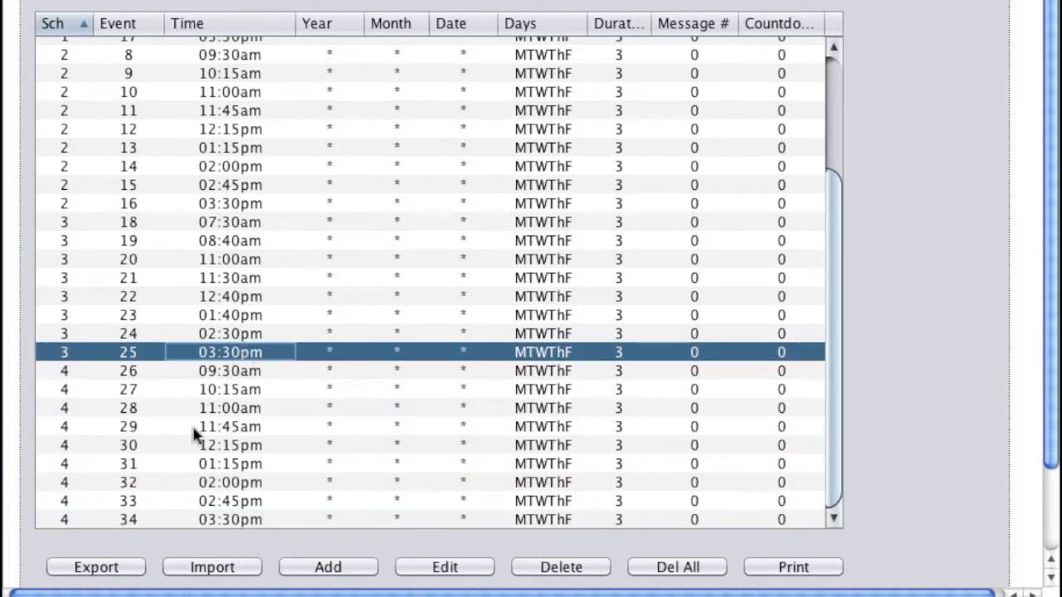
click(96, 567)
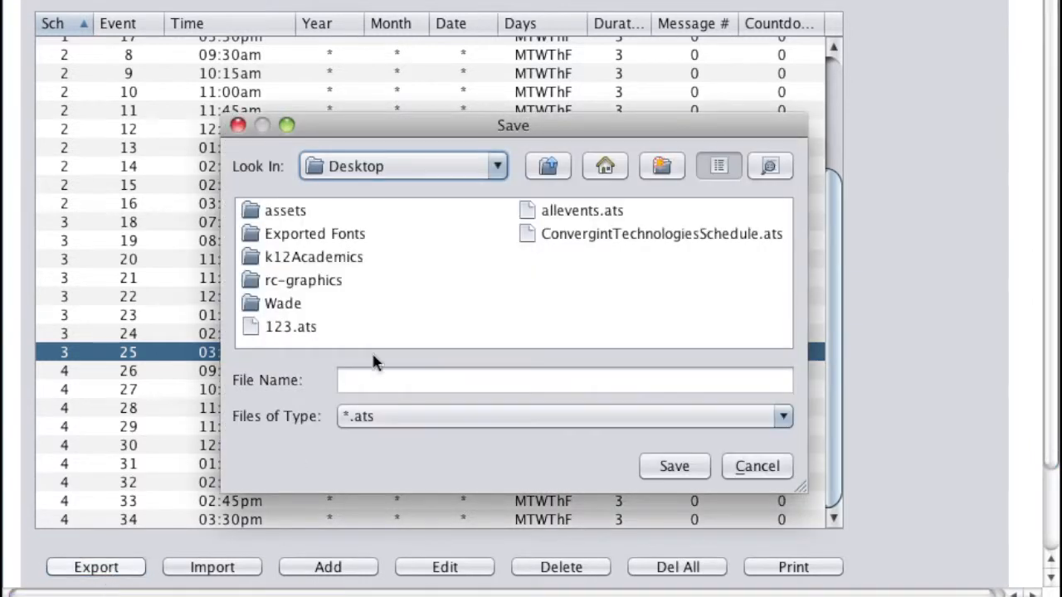
text(allevents)
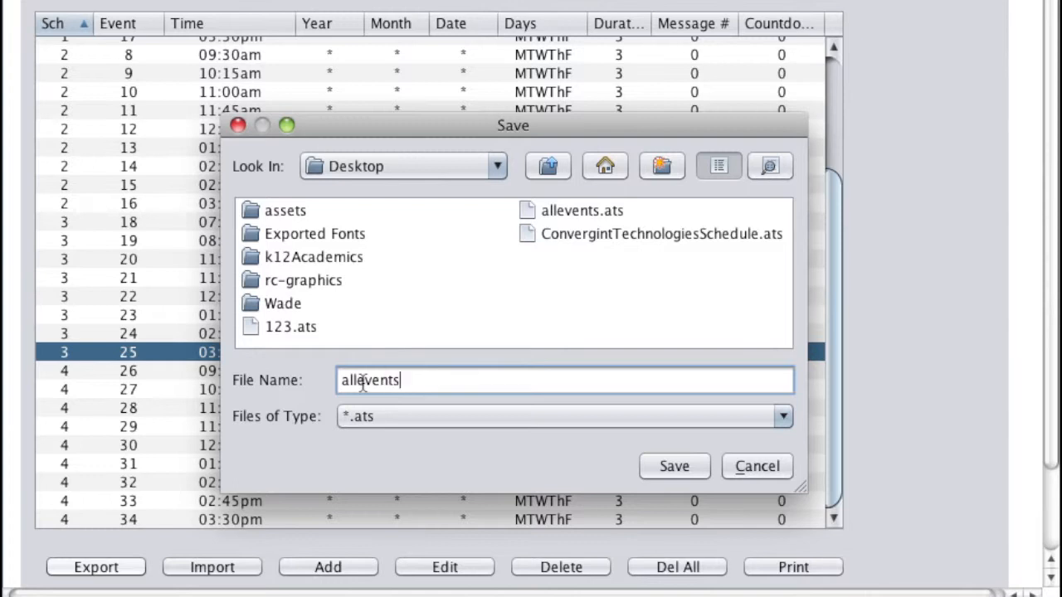
text(backup)
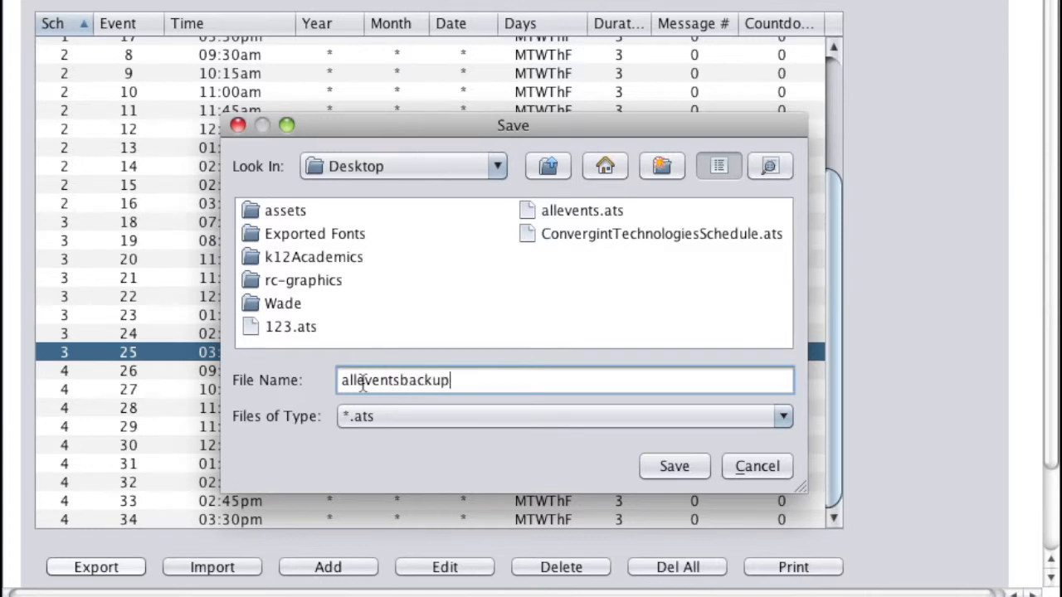
mouse_move(406, 400)
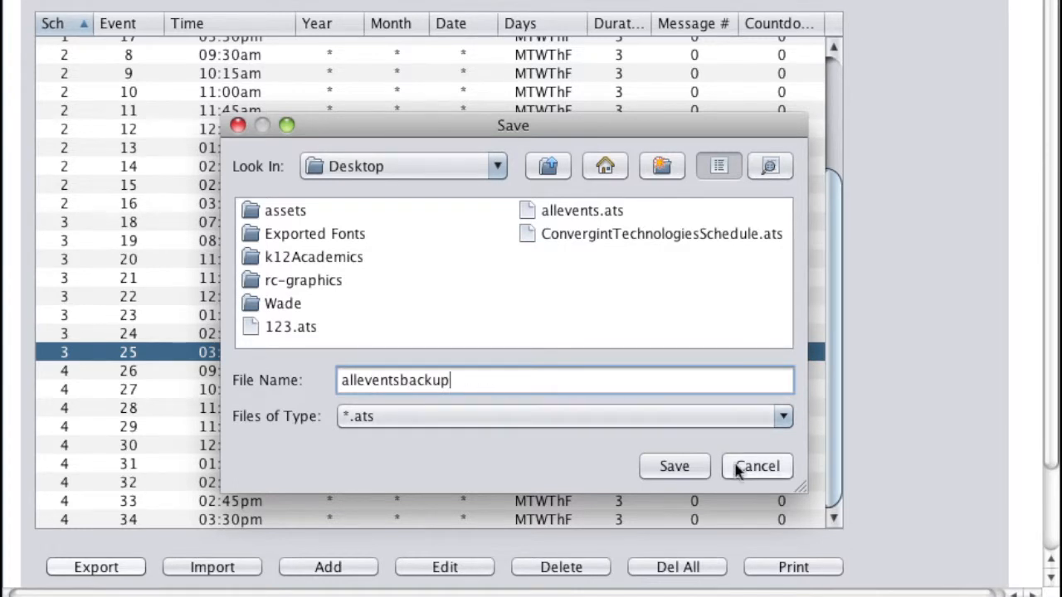
click(756, 467)
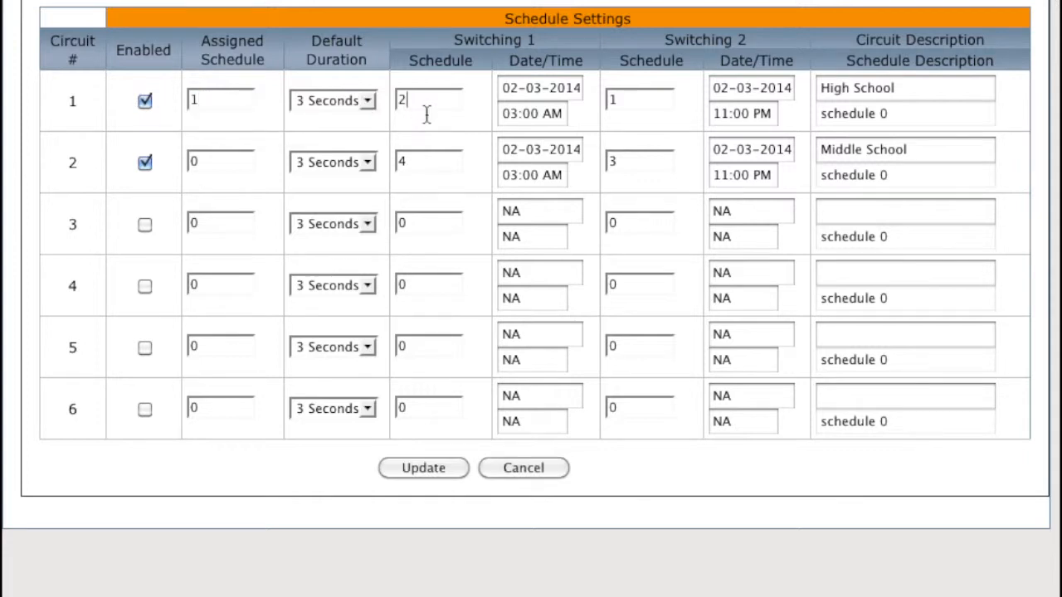
mouse_move(424, 123)
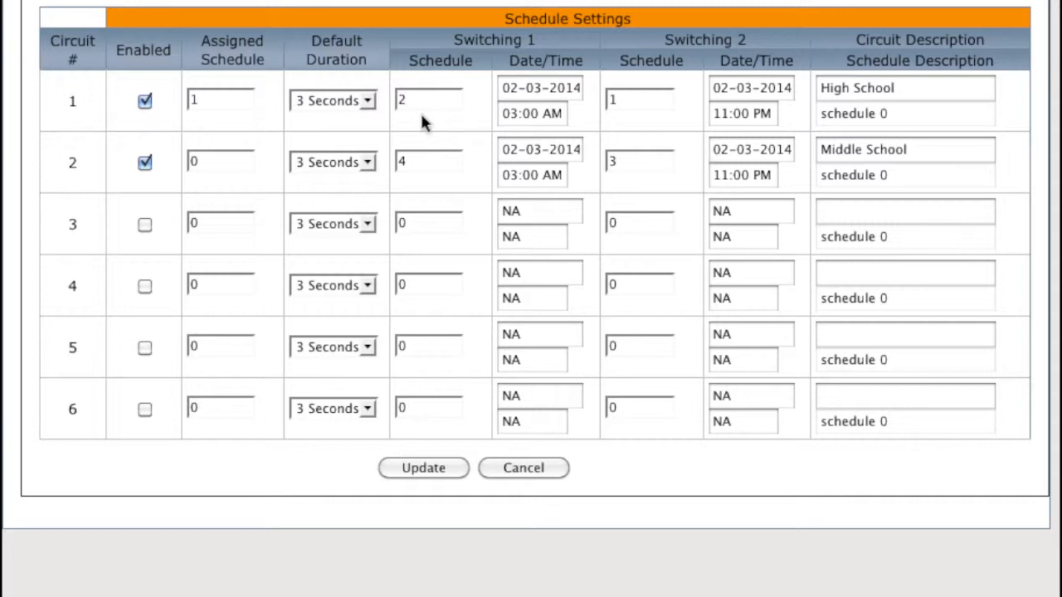
mouse_move(425, 101)
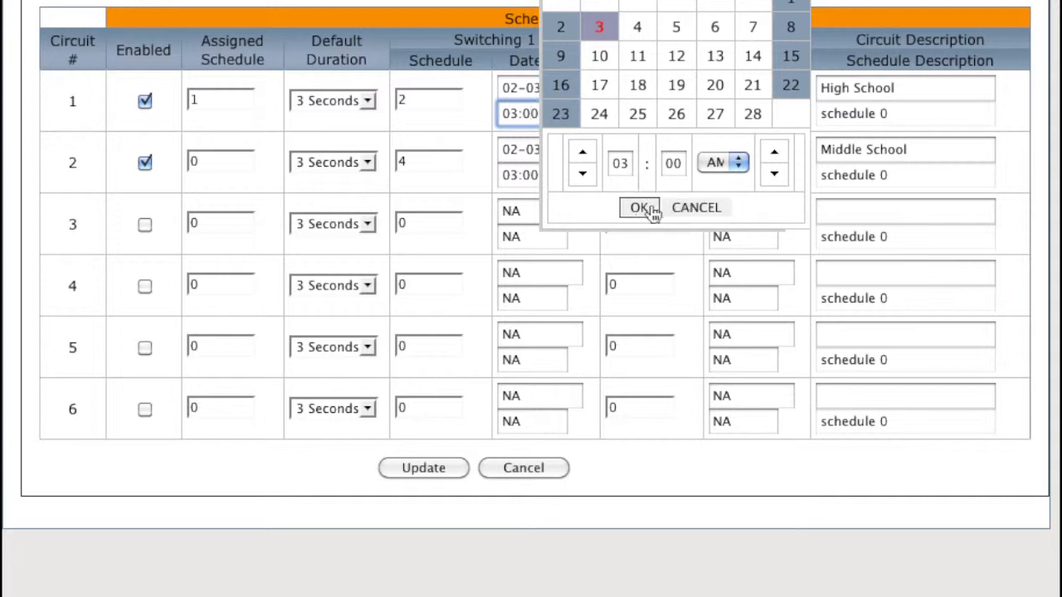
Confirm circuit 1's first and second switching dates with the 11:00 PM second switching time.
click(641, 208)
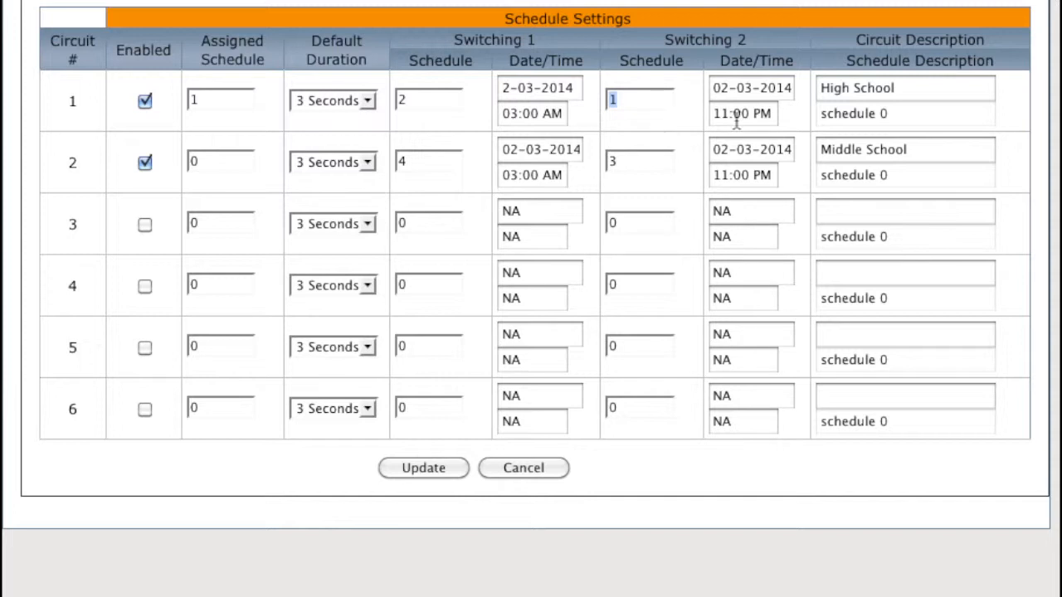
click(744, 113)
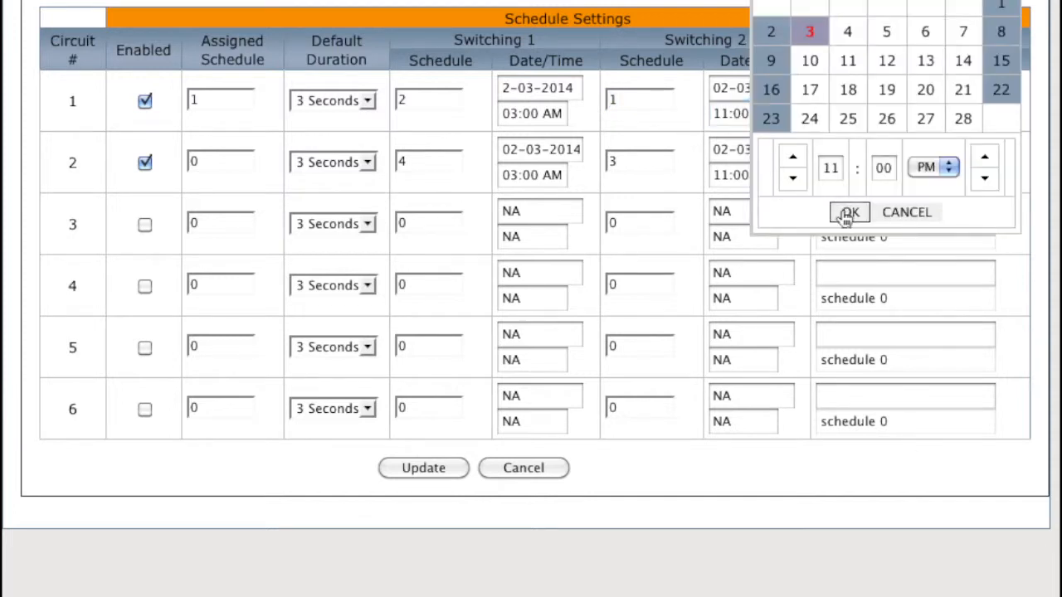
click(850, 212)
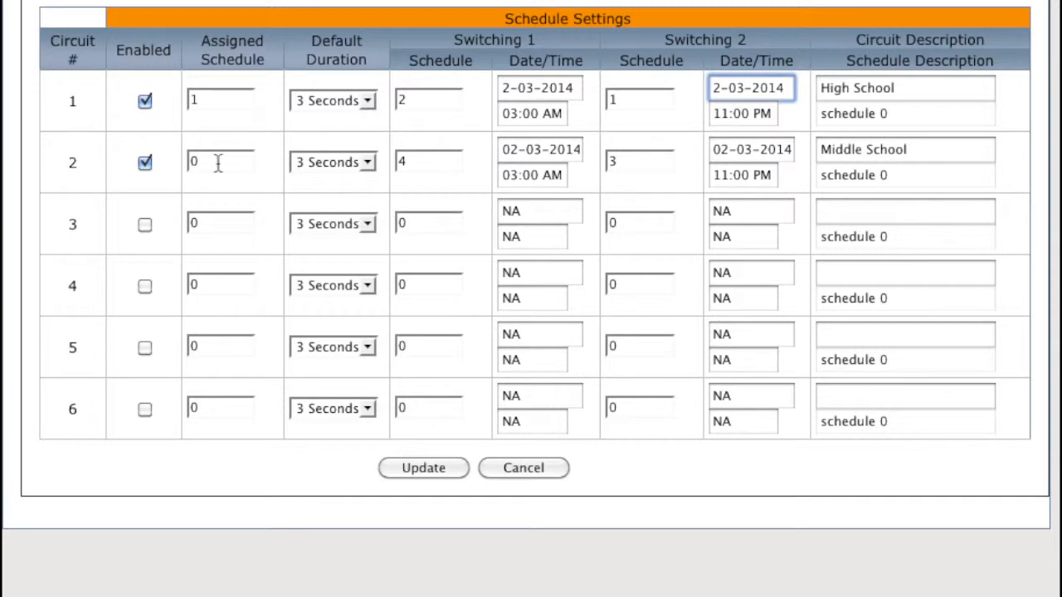
Assign schedule 3 to the Middle School circuit 2, review its switching fields and save with Update.
click(219, 161)
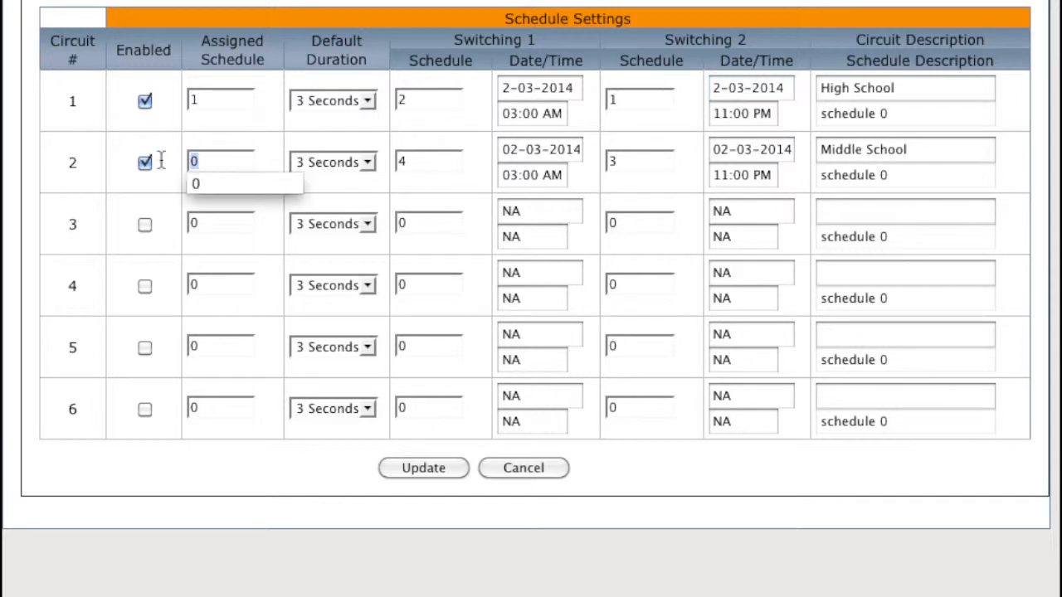
text(3)
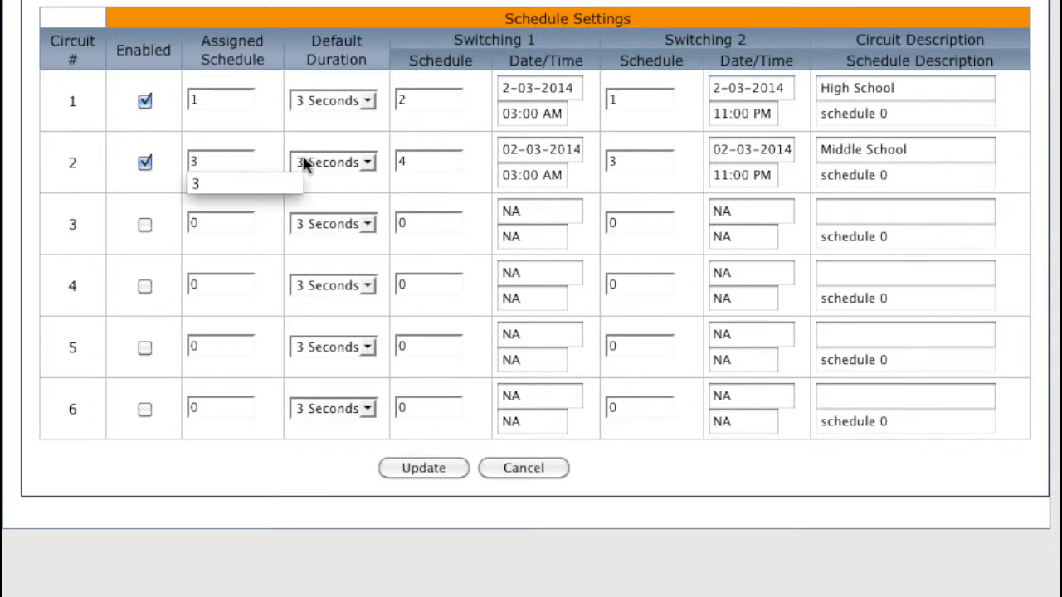
click(429, 161)
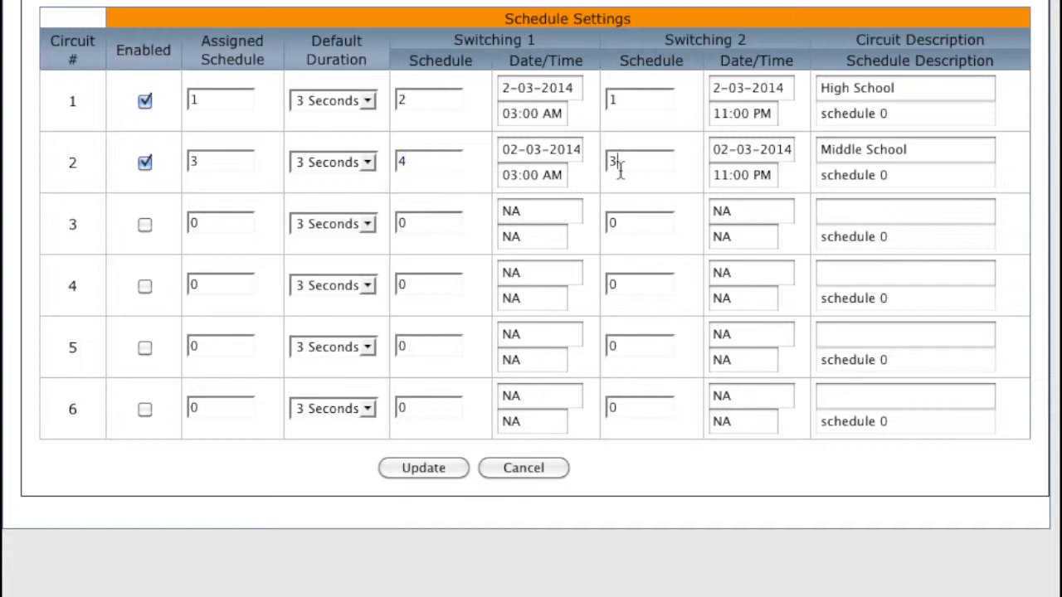
double_click(637, 161)
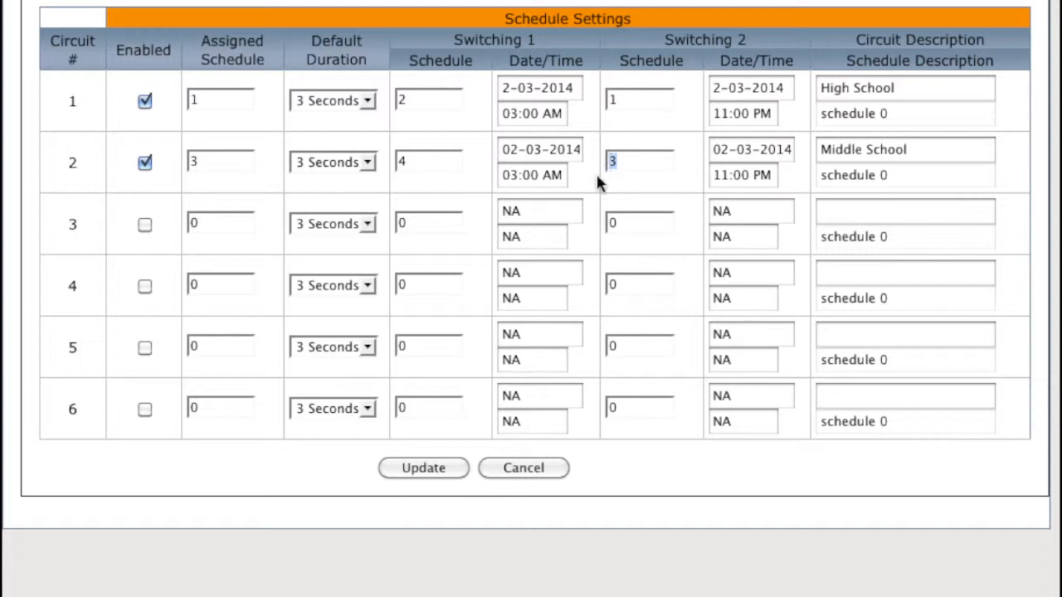
mouse_move(737, 176)
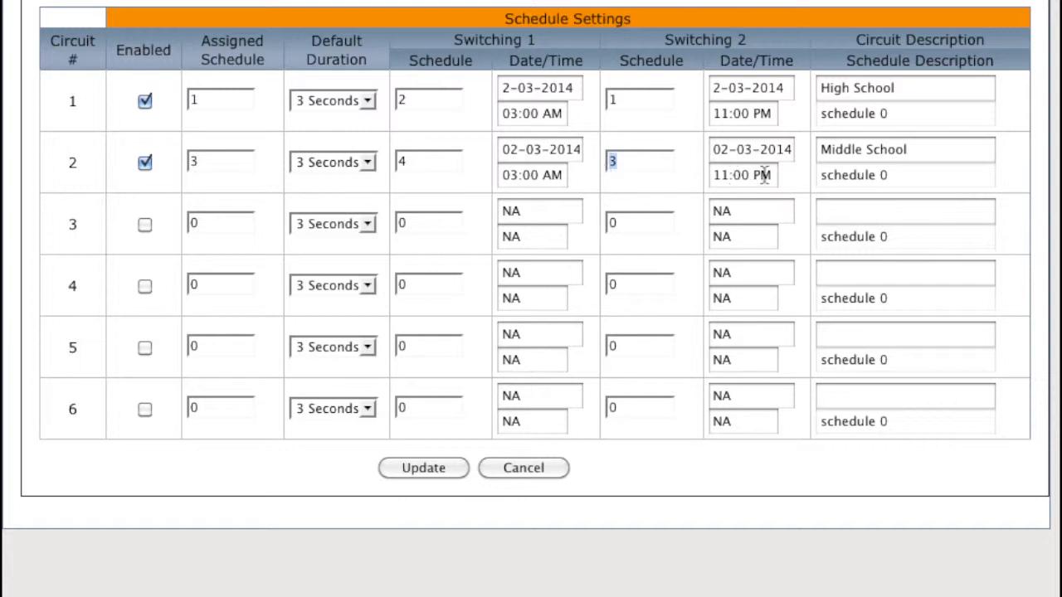
click(905, 149)
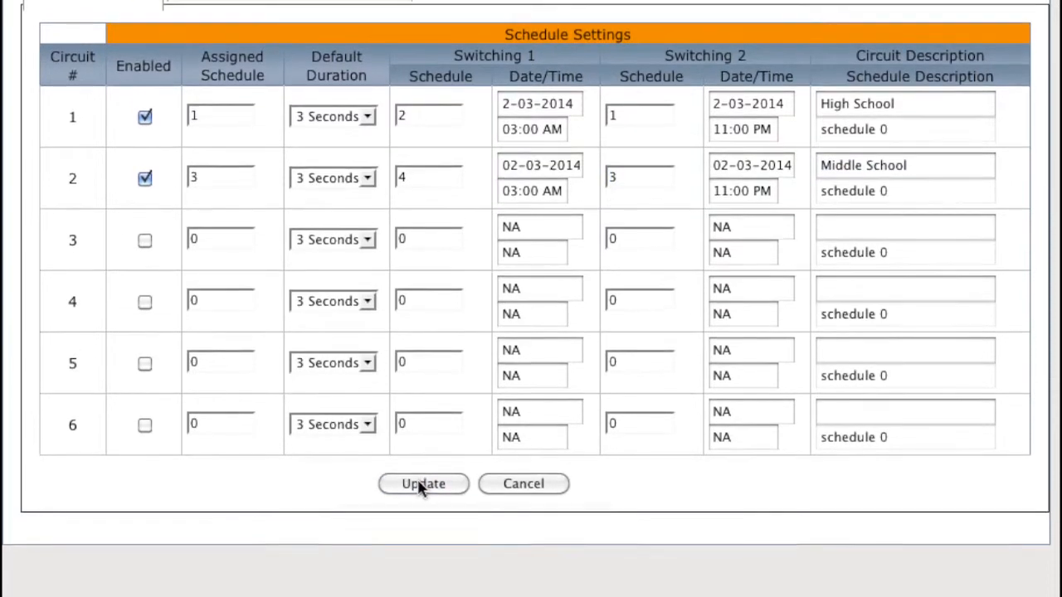
click(424, 484)
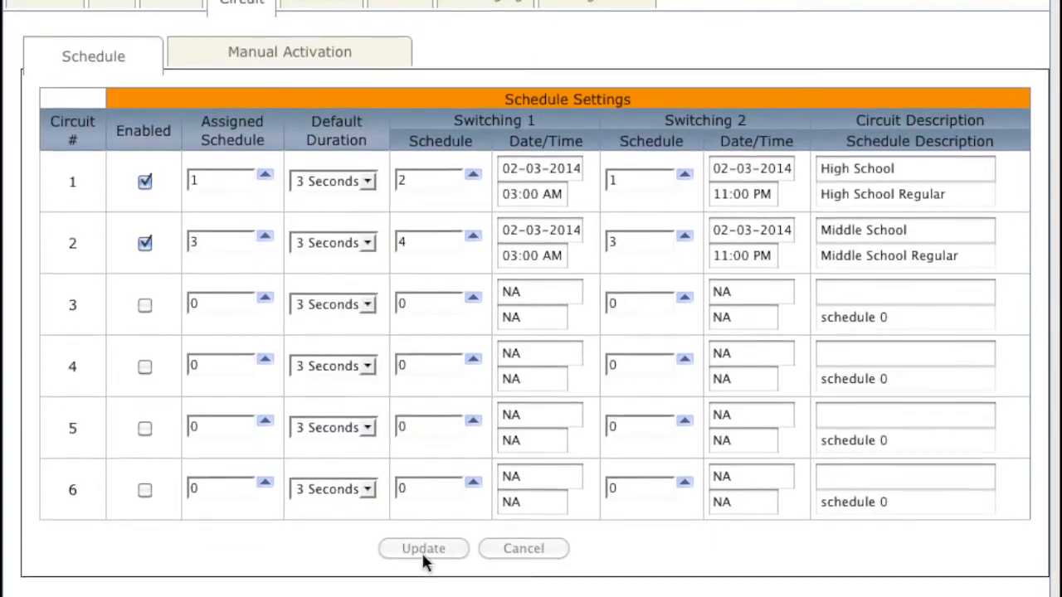
Bring up the Manual Activation settings for the circuits.
click(289, 51)
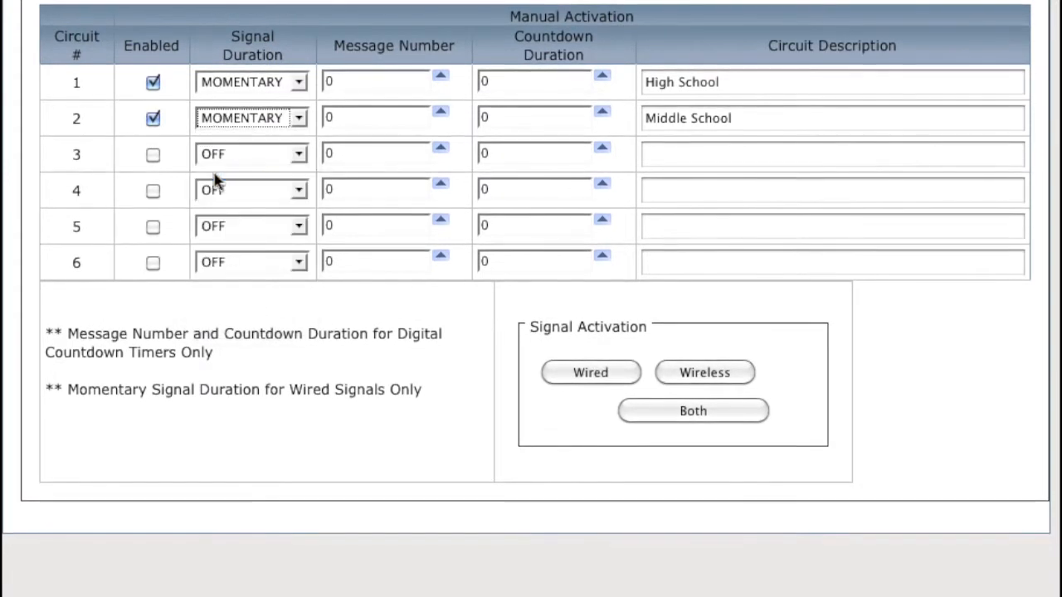
click(591, 371)
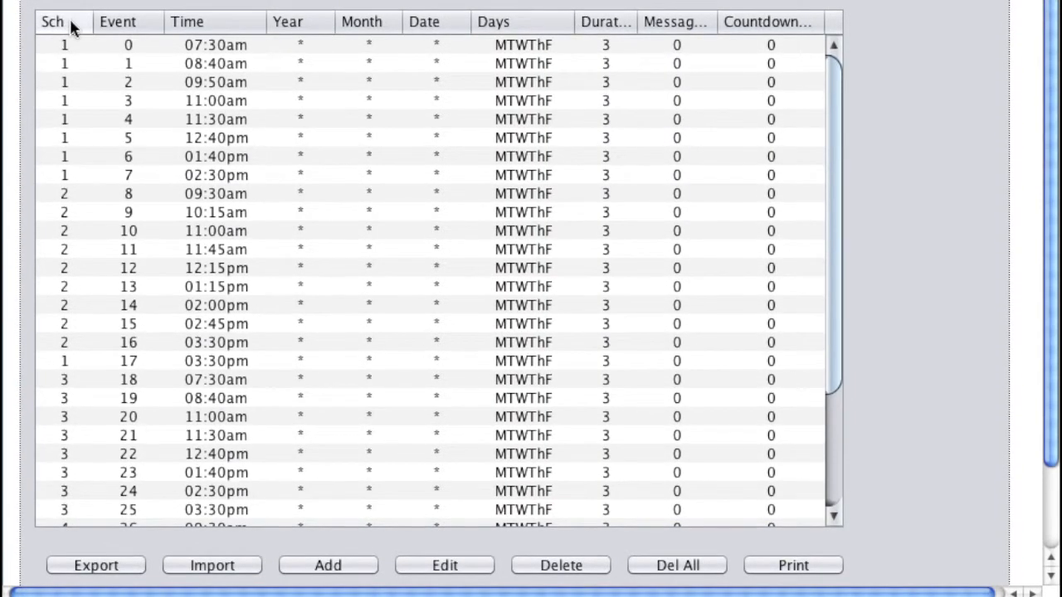
Sort the event list by schedule number and bring up the Event Edit window.
click(51, 21)
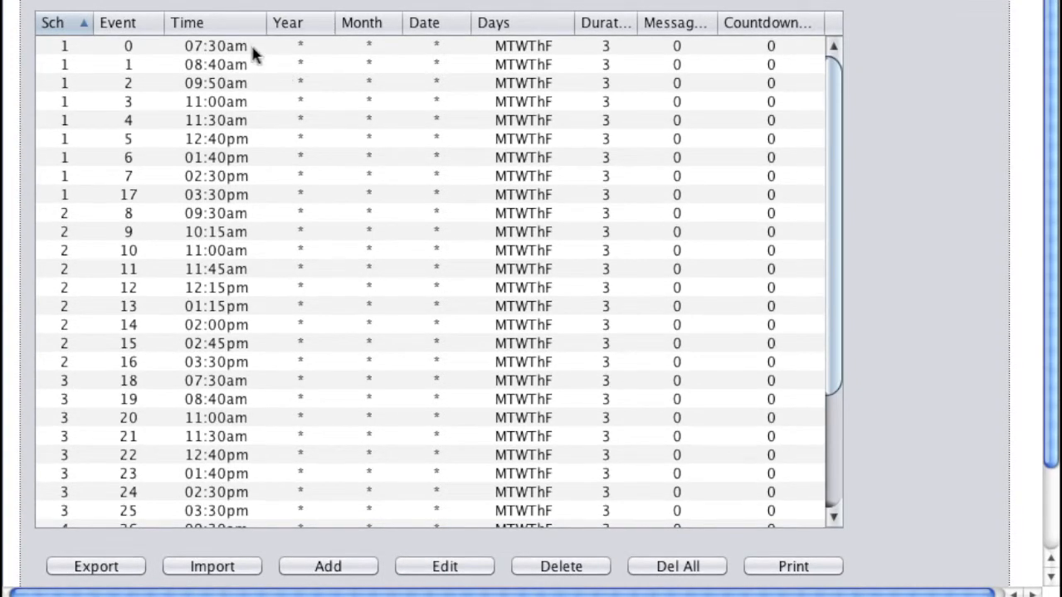
mouse_move(240, 103)
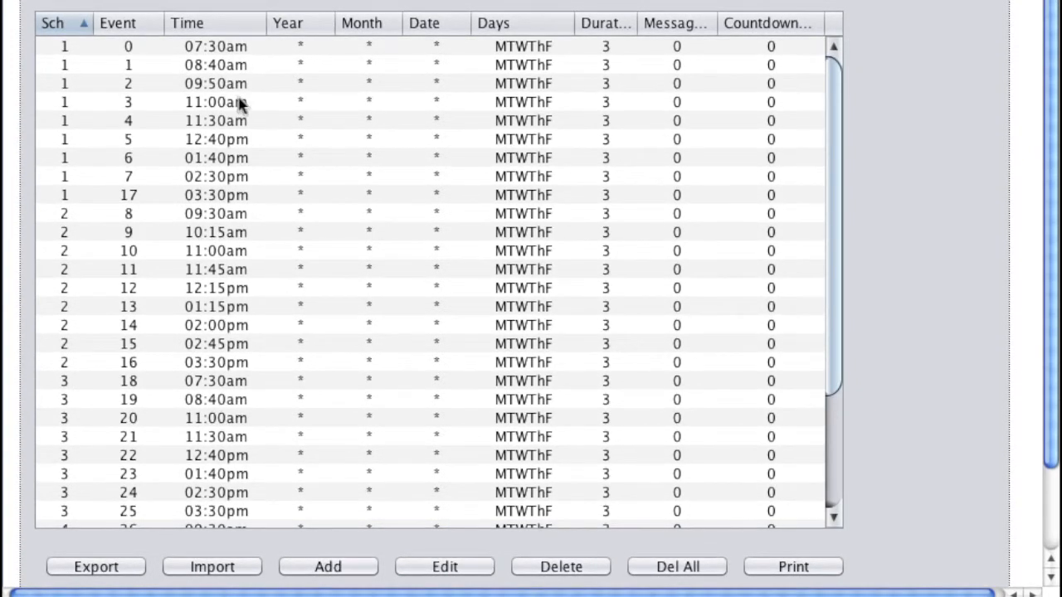
mouse_move(240, 102)
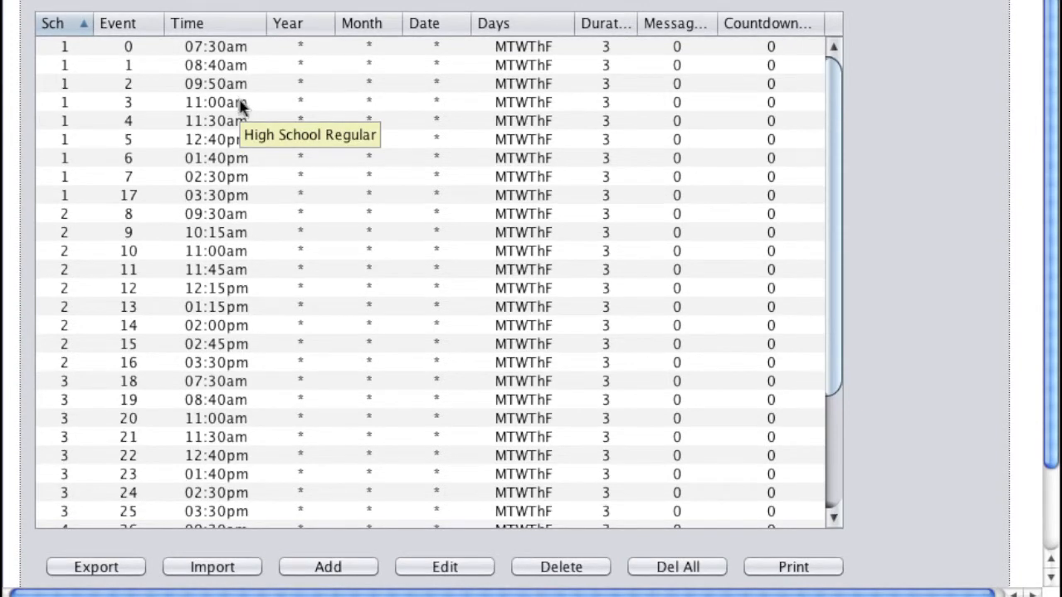
click(216, 219)
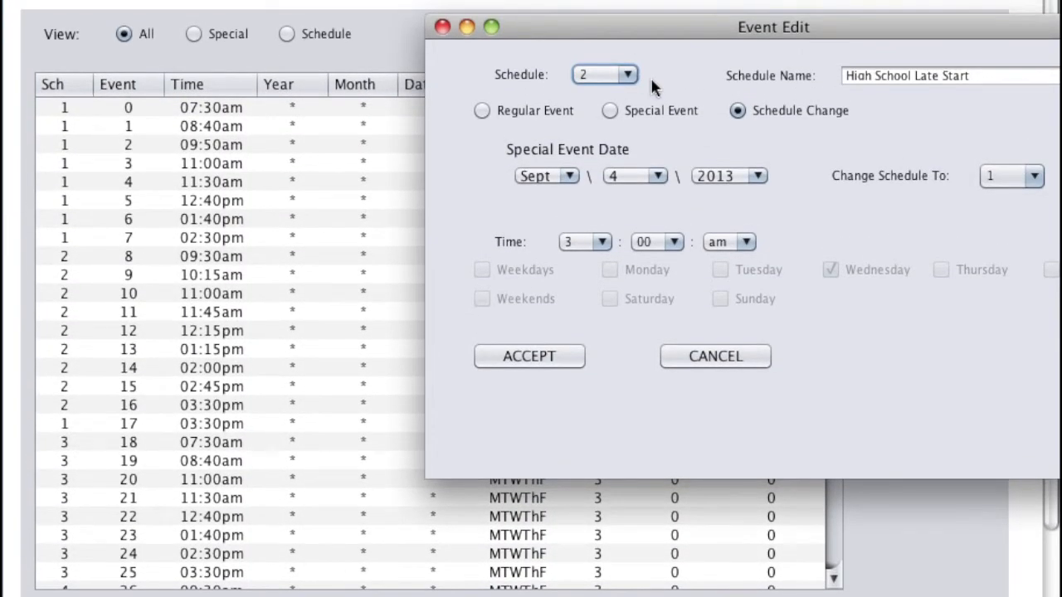
Add a Schedule Change event from schedule 1 to 2 on Sept 3, 2013 at 3:00 am and accept it.
click(624, 75)
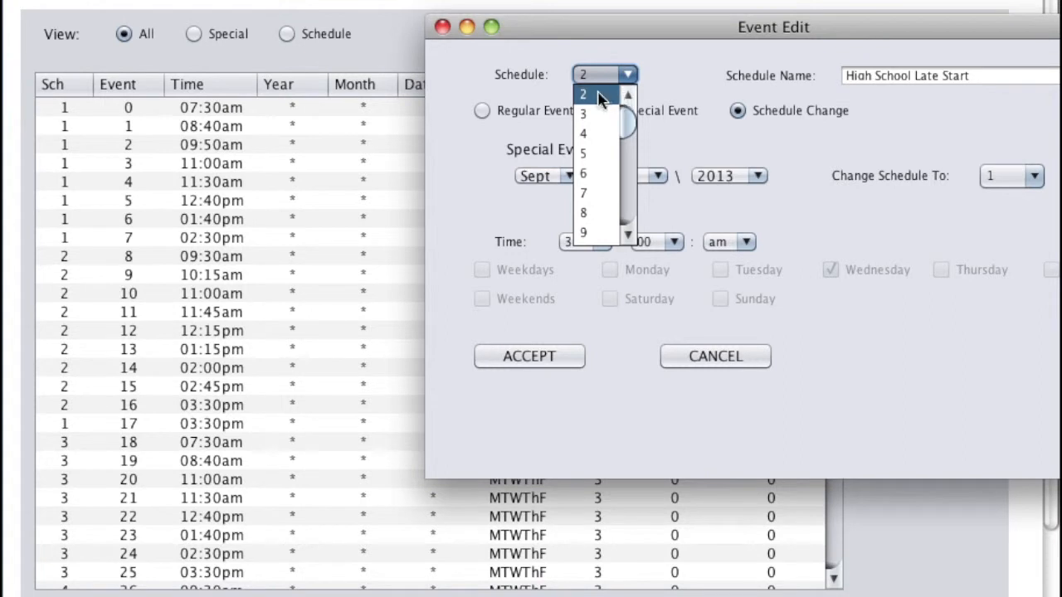
click(584, 93)
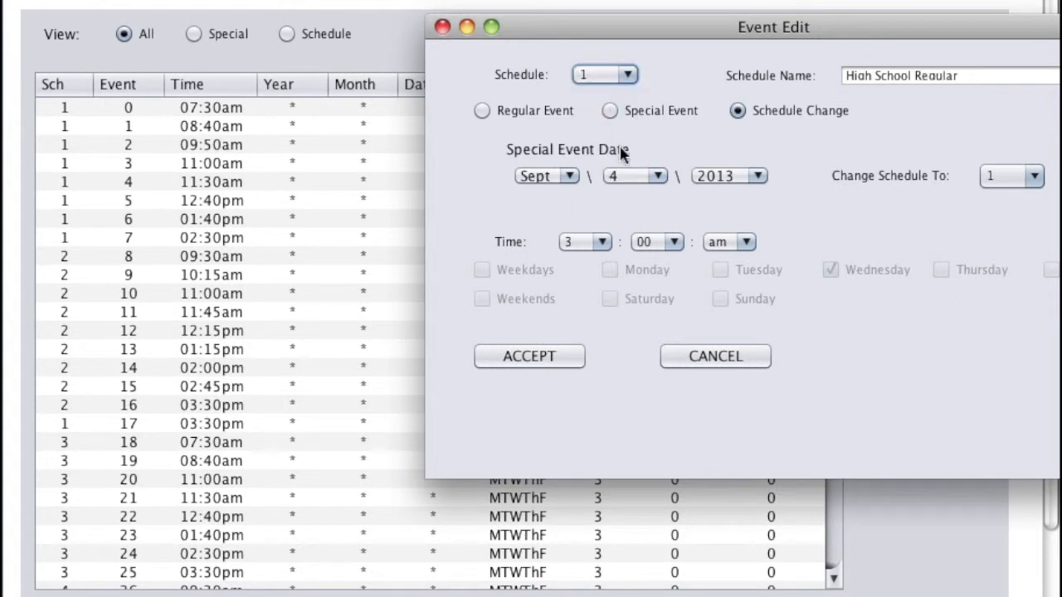
mouse_move(720, 132)
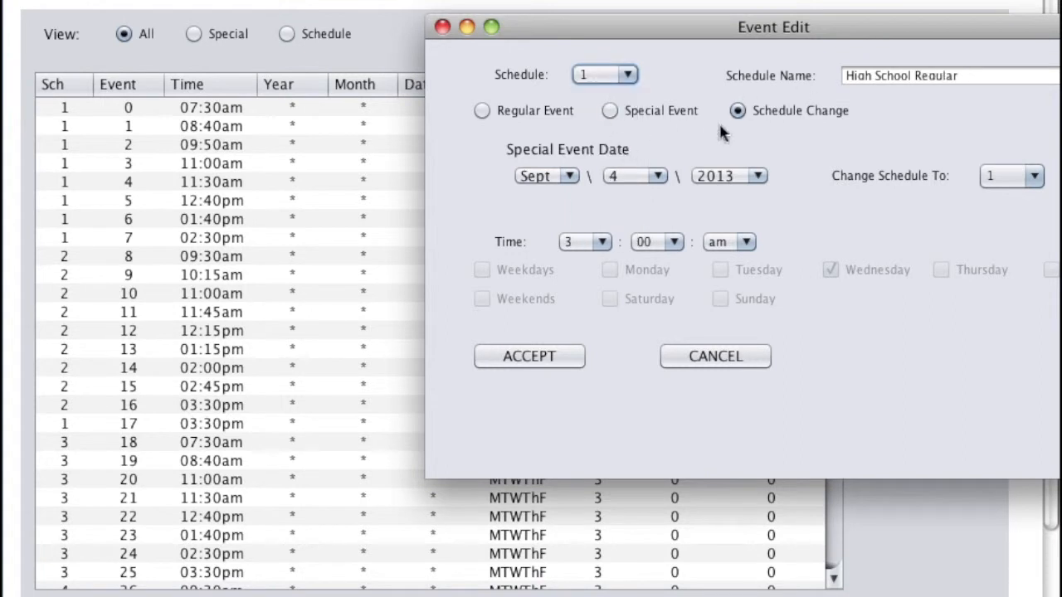
click(529, 356)
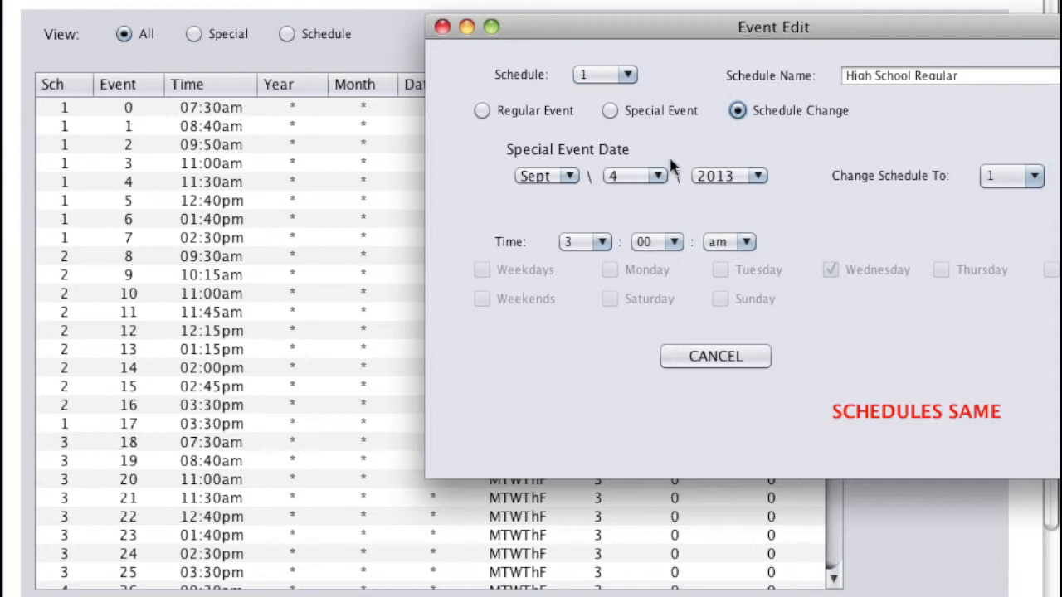
click(653, 176)
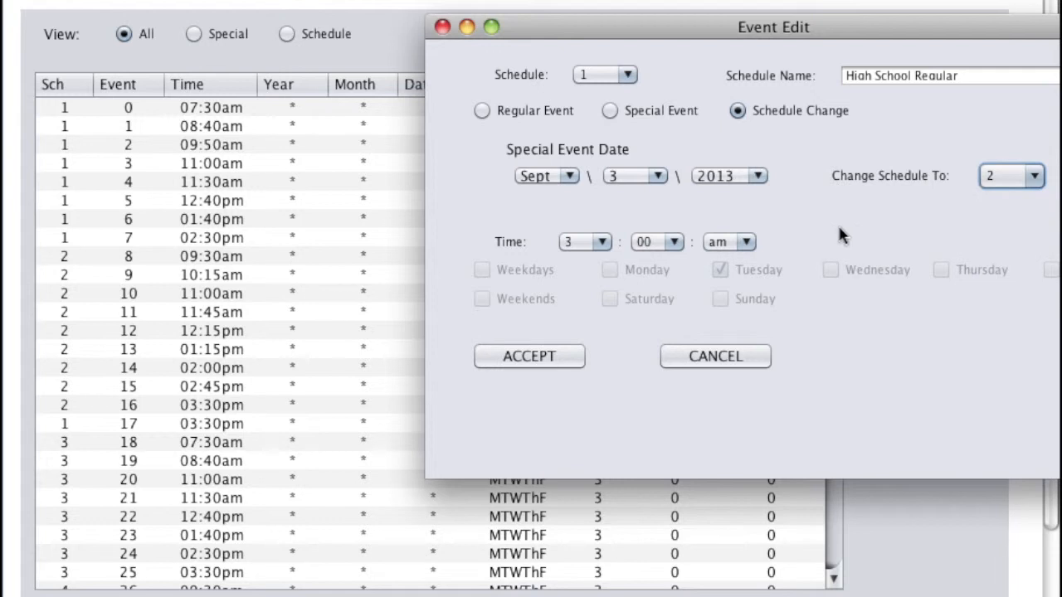
click(599, 242)
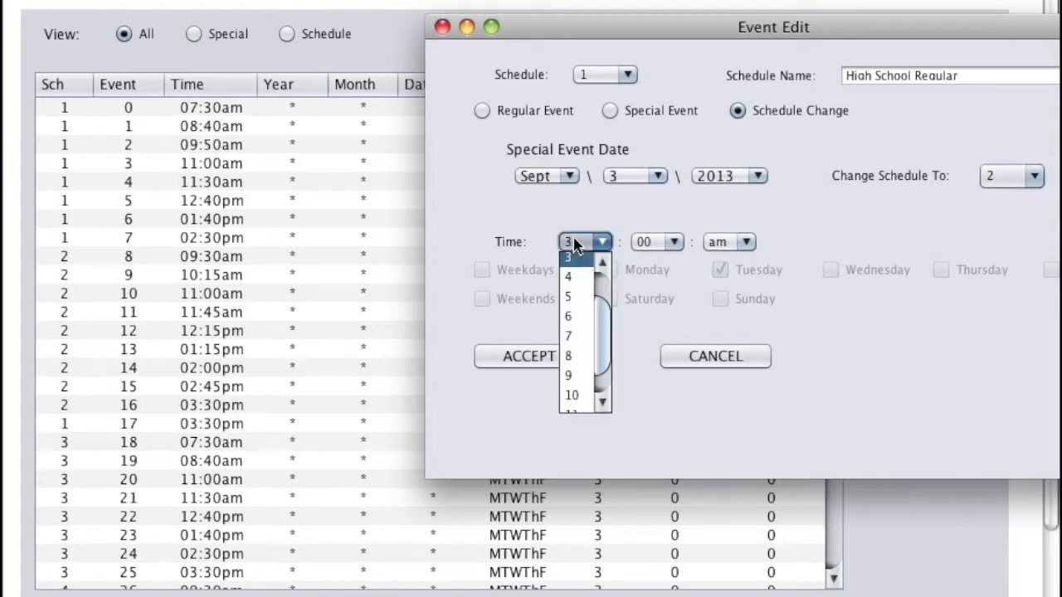
mouse_move(574, 266)
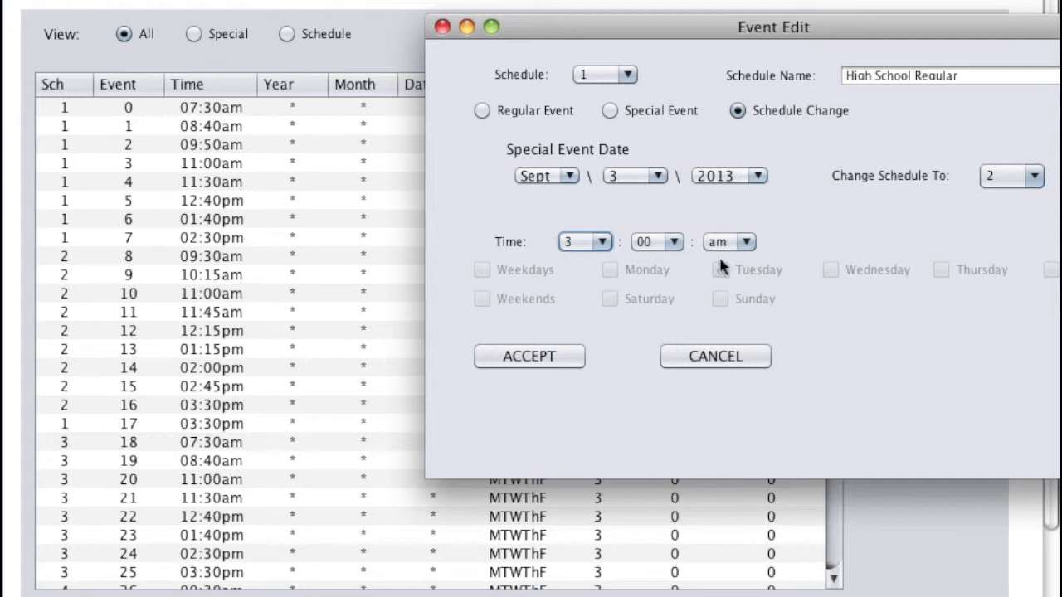
click(530, 356)
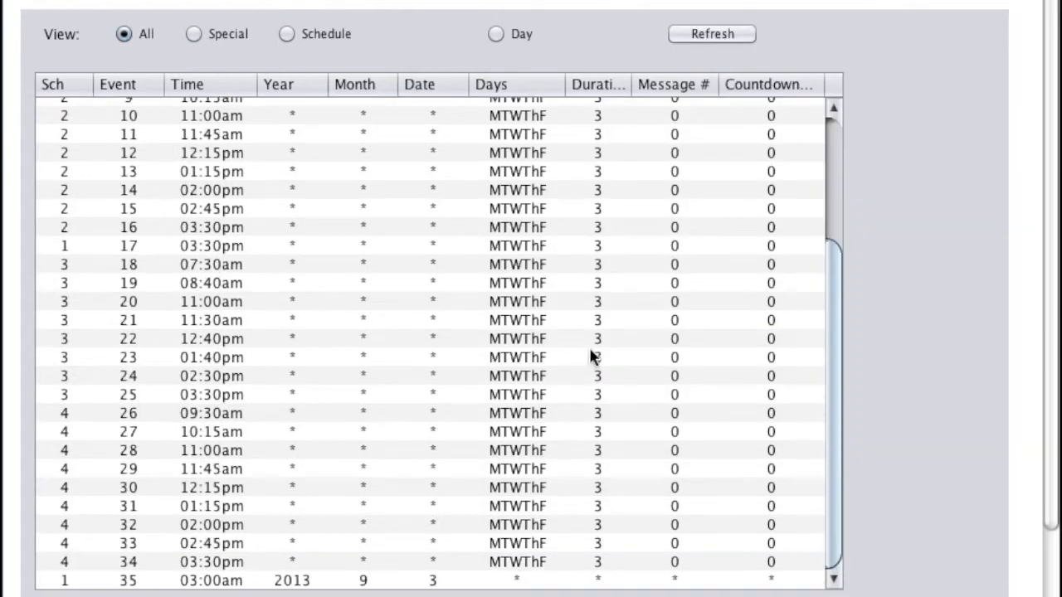
mouse_move(223, 588)
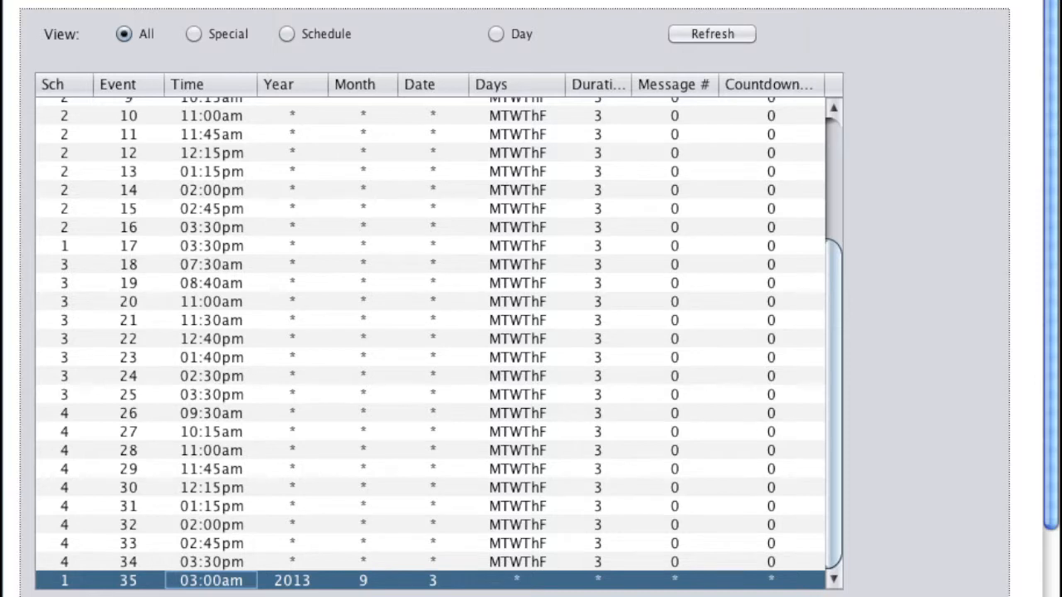
Edit event 35 to switch from schedule 2 back to schedule 1 on Sept 4, 2013.
double_click(202, 581)
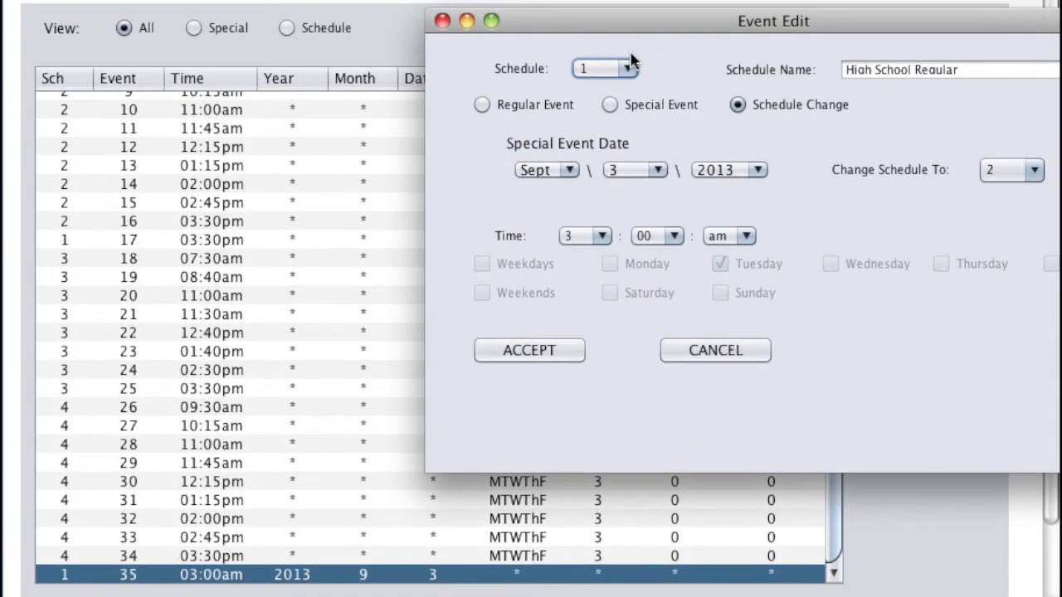
click(624, 68)
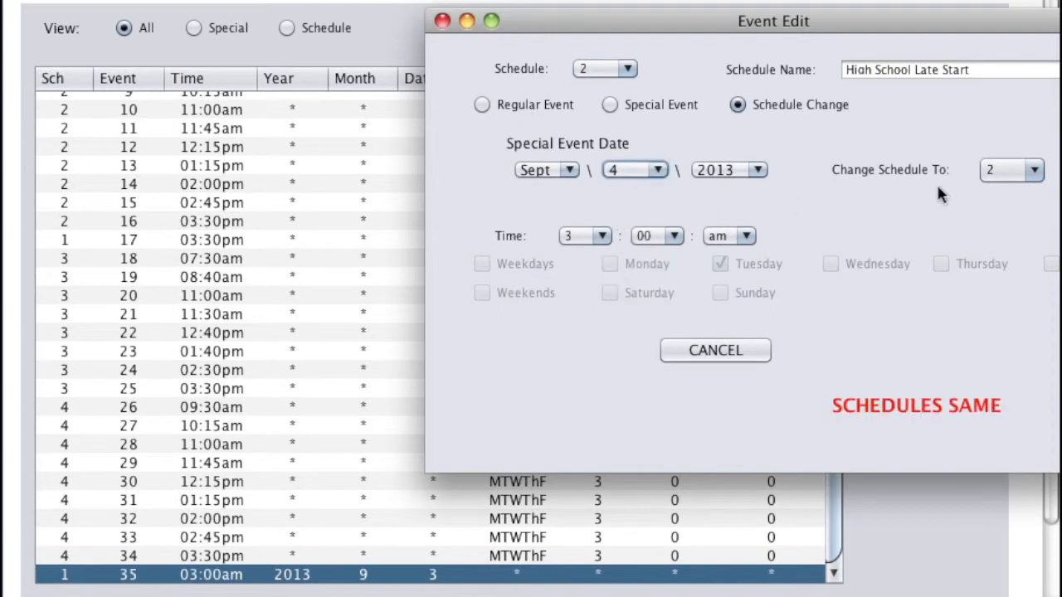
click(1027, 169)
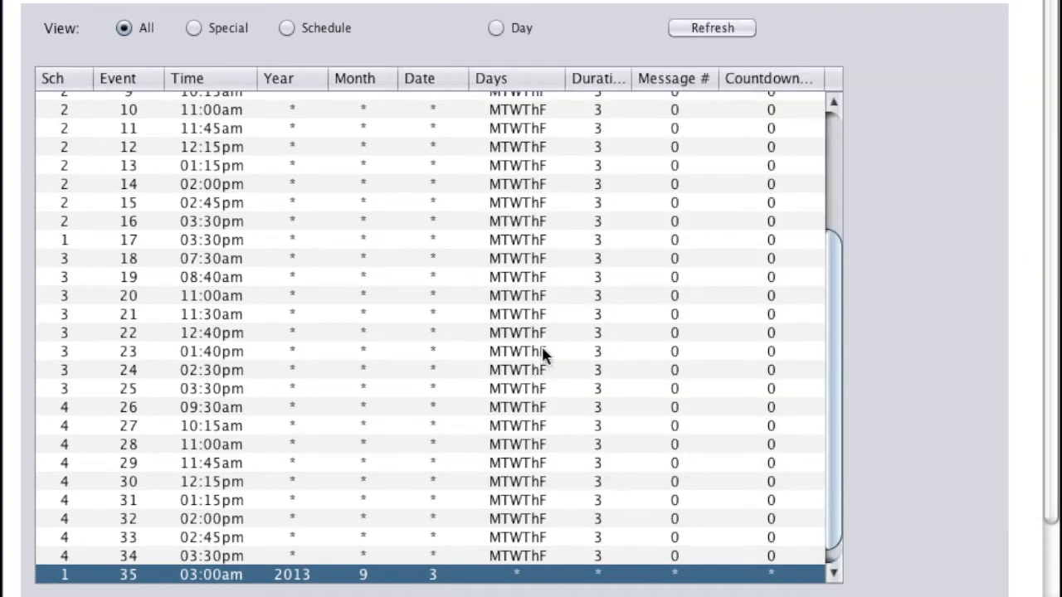
Filter the event view to schedule Changes and refresh to list the Sept 3 and Sept 4 switches.
scroll(down, 3)
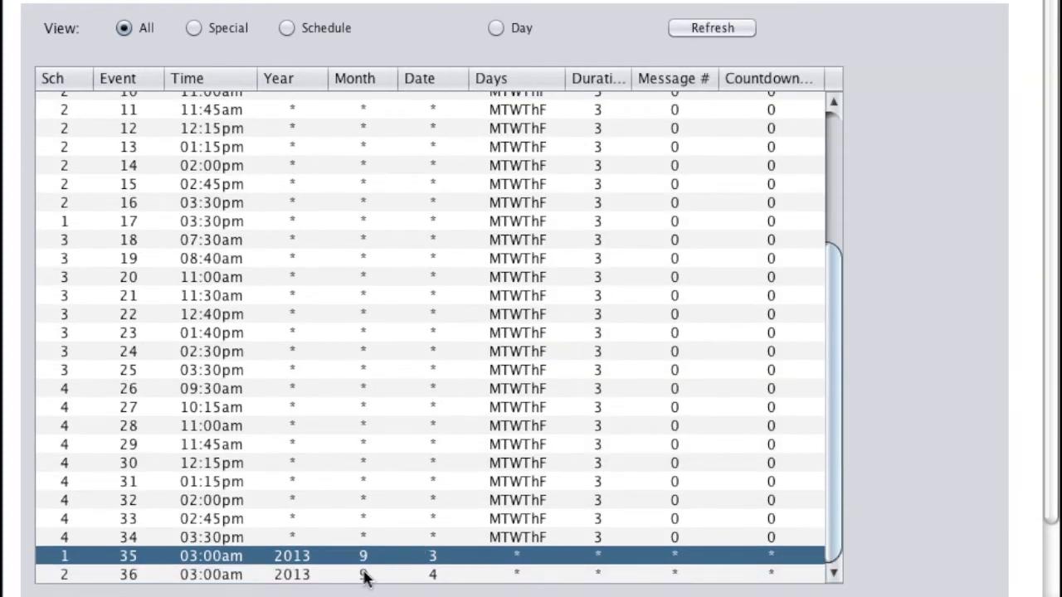
click(365, 577)
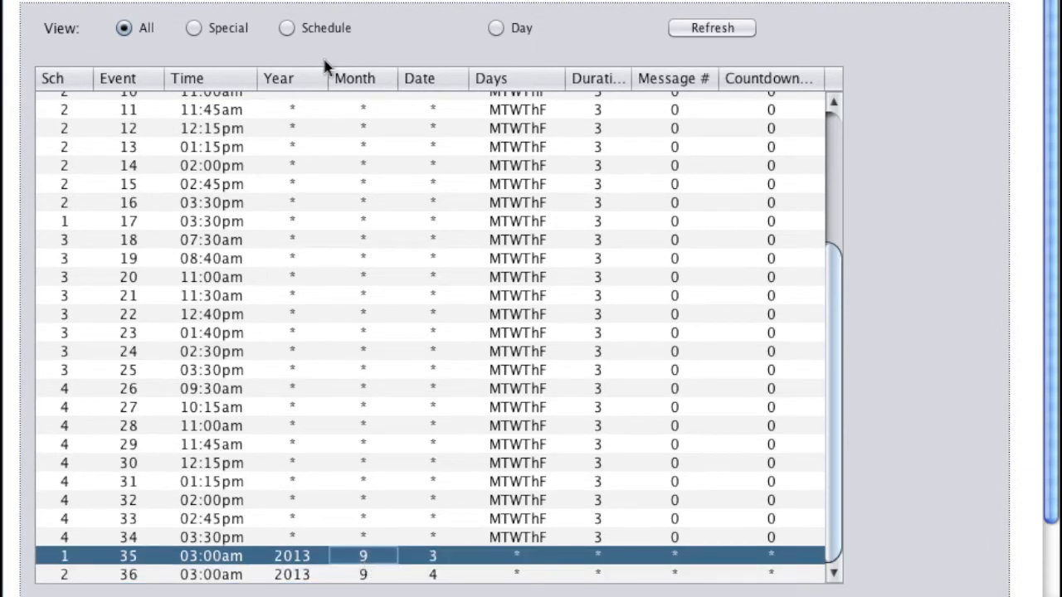
click(286, 28)
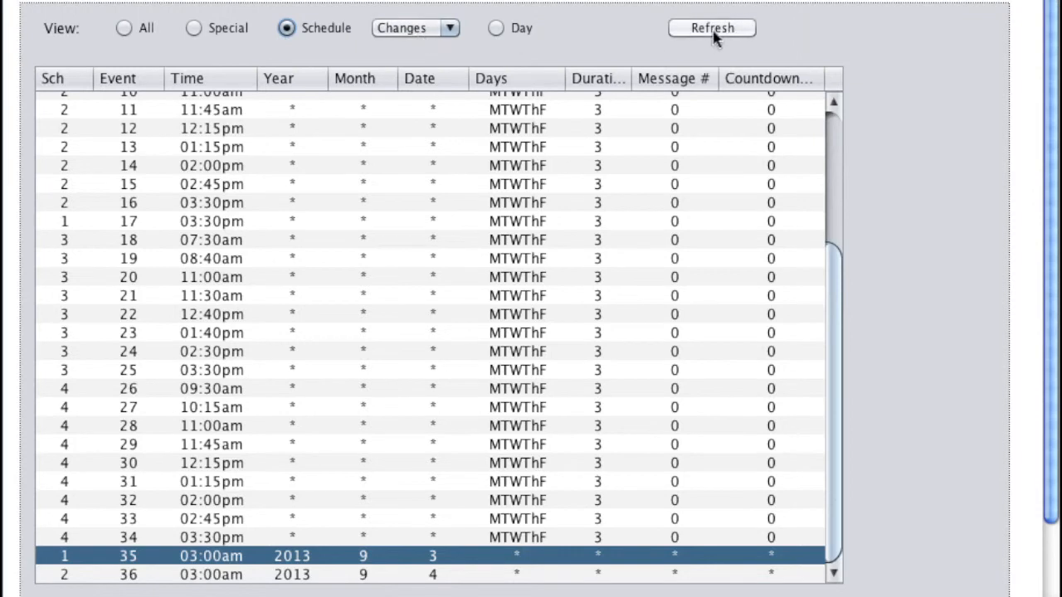
click(714, 27)
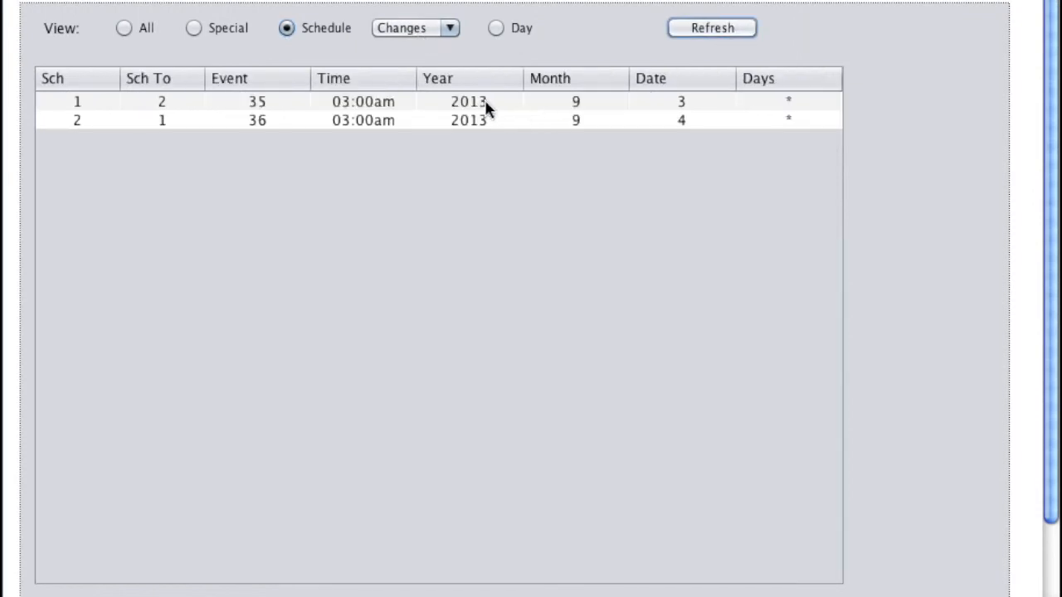
mouse_move(494, 362)
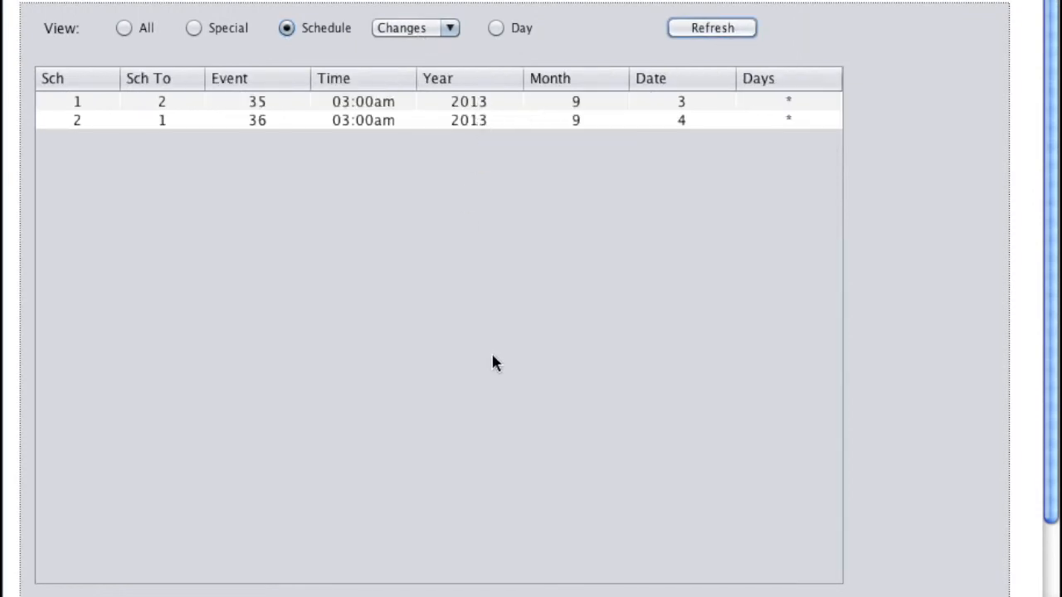